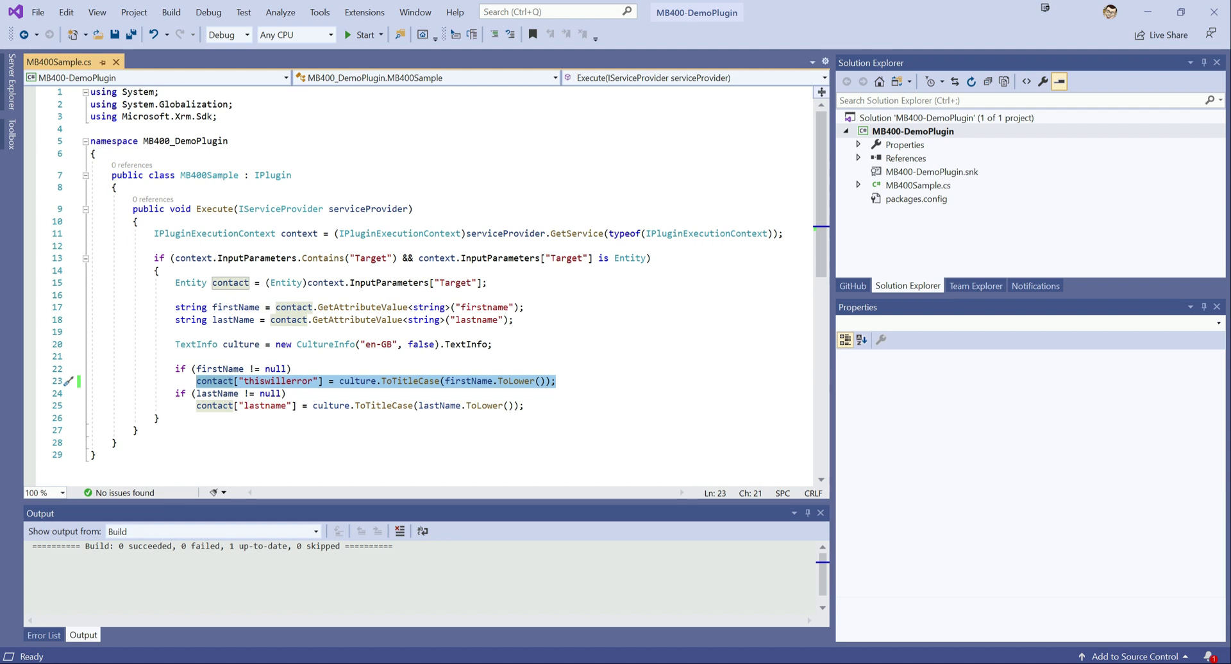
# Step: Select the contact["thiswillerror"] line in MB400Sample.cs before switching to the contact form
pyautogui.doubleClick(279, 381)
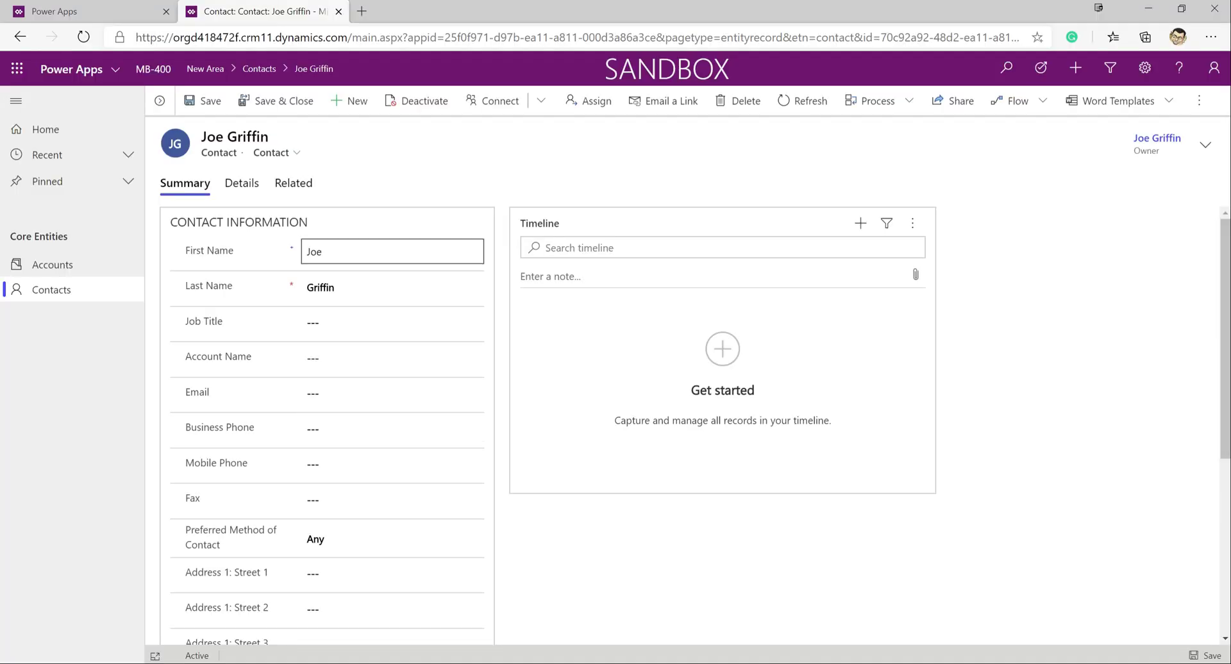
pyautogui.write('steve')
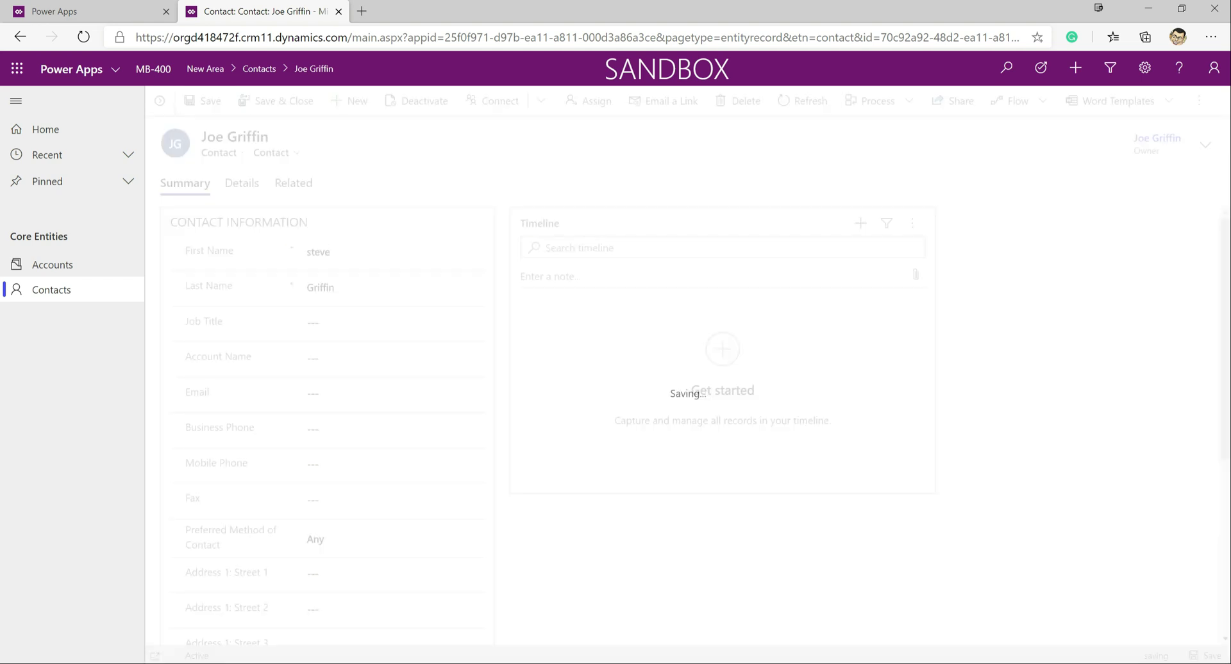
pyautogui.click(210, 100)
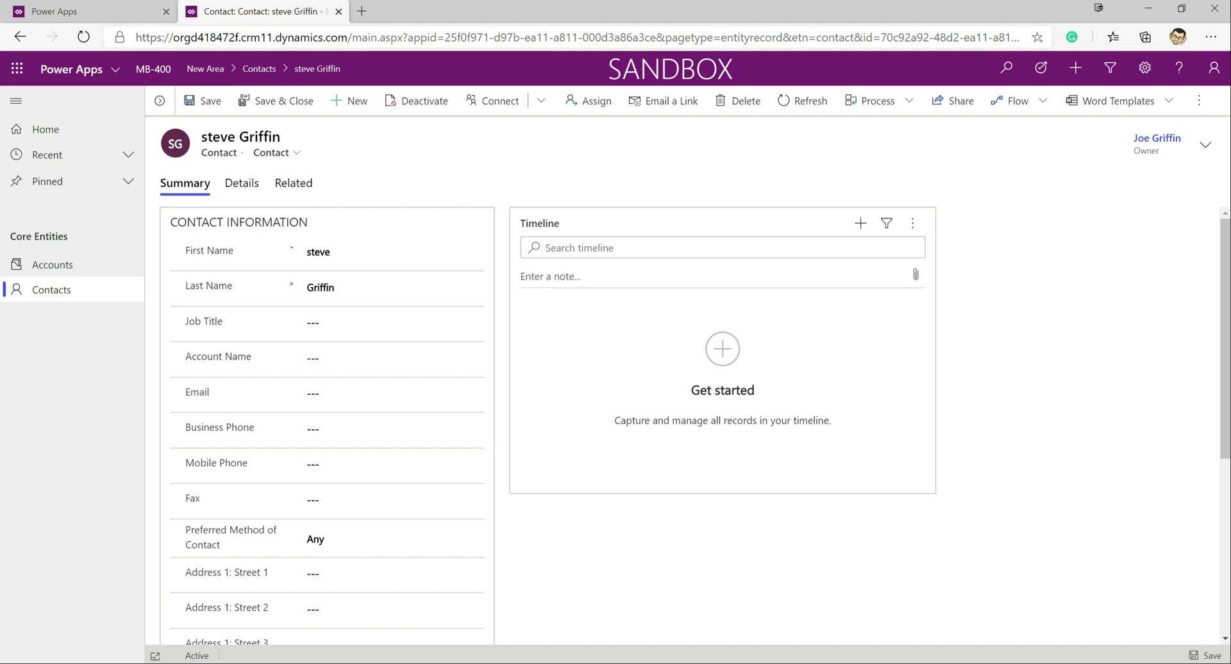
# Step: Go through Advanced Settings > Administration to System Settings, where plug-in trace logging is Off
pyautogui.click(1144, 69)
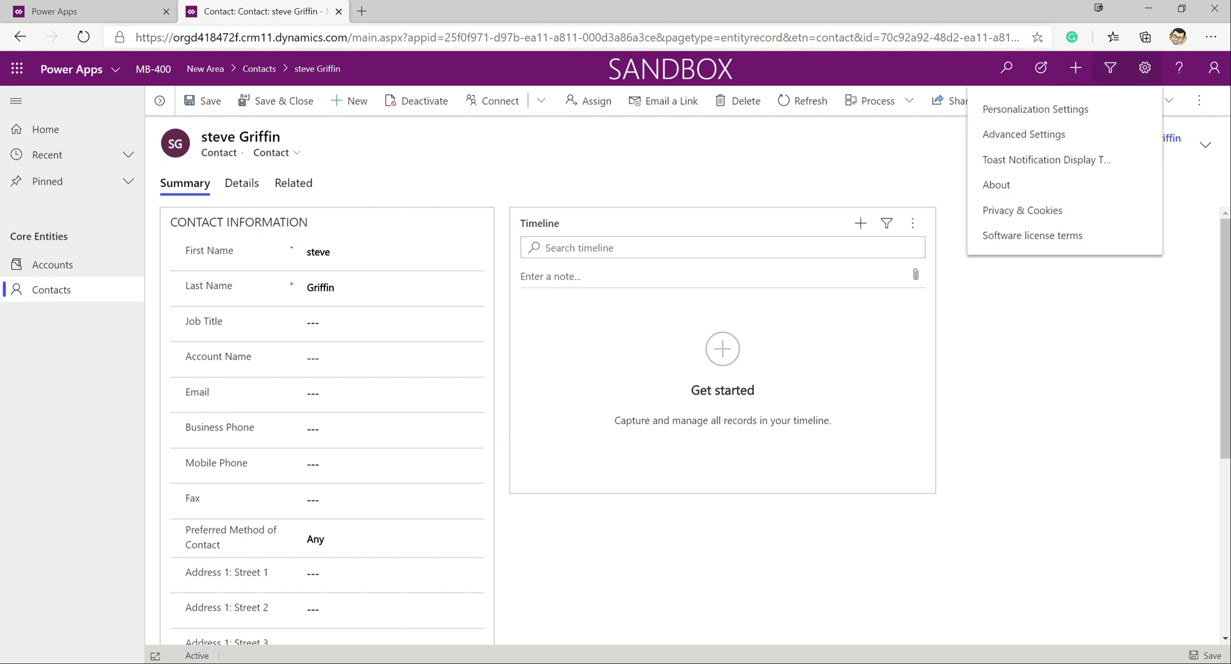
pyautogui.click(1024, 134)
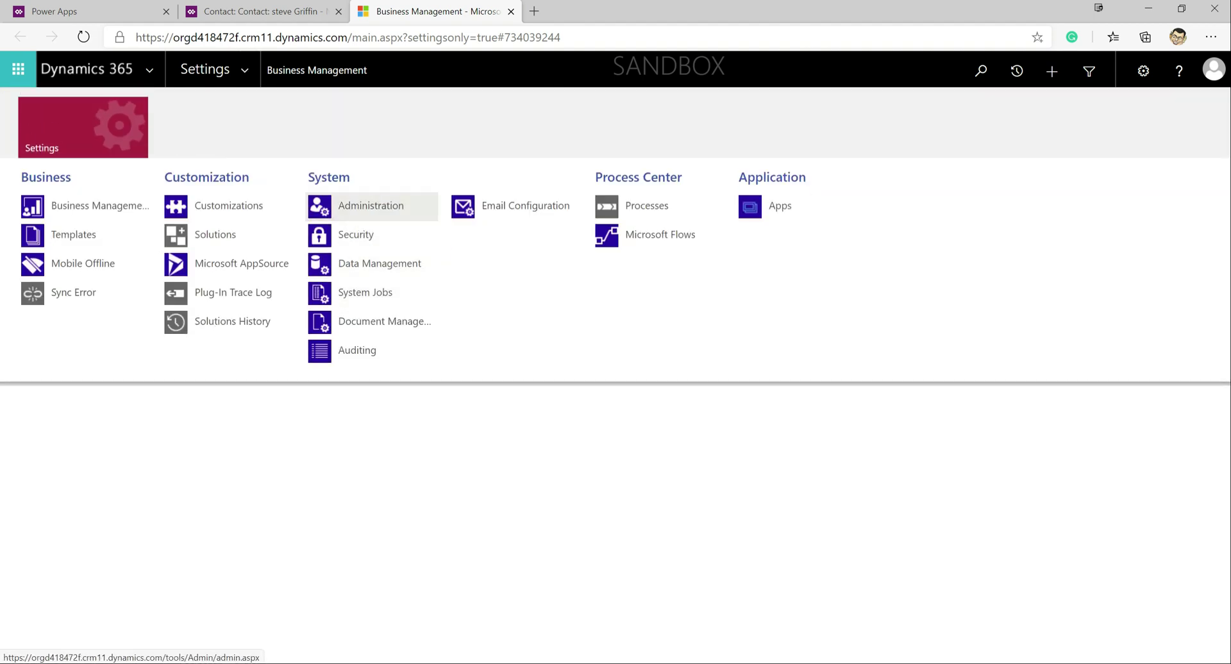
pyautogui.click(371, 205)
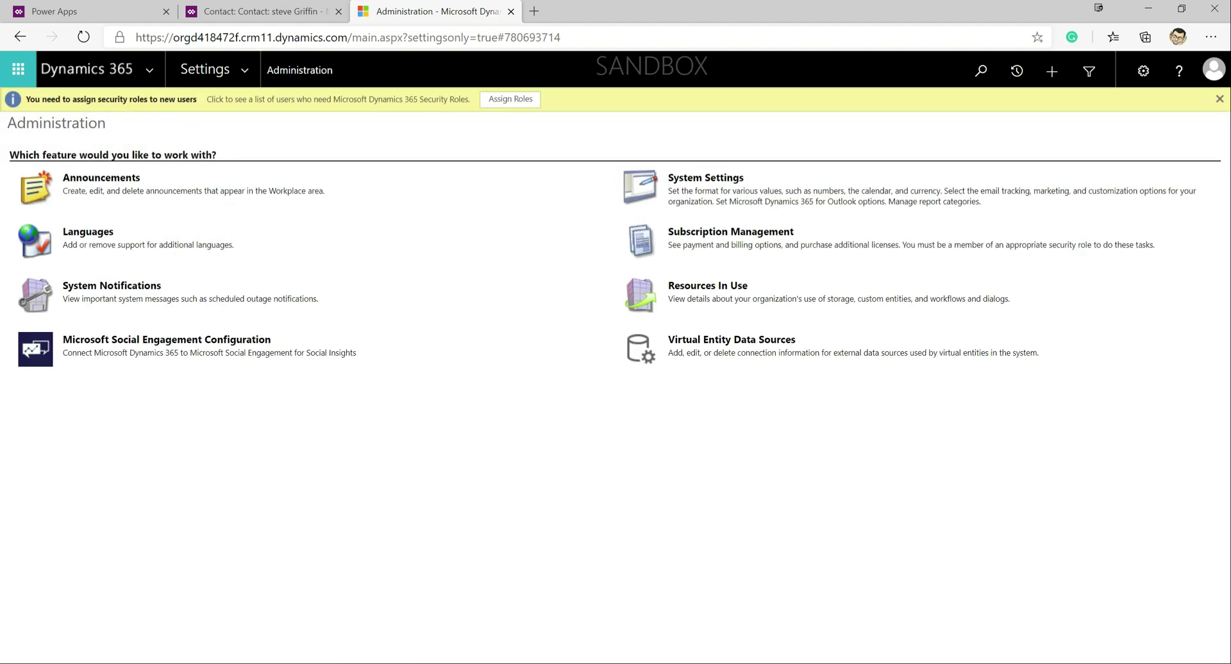
pyautogui.click(704, 179)
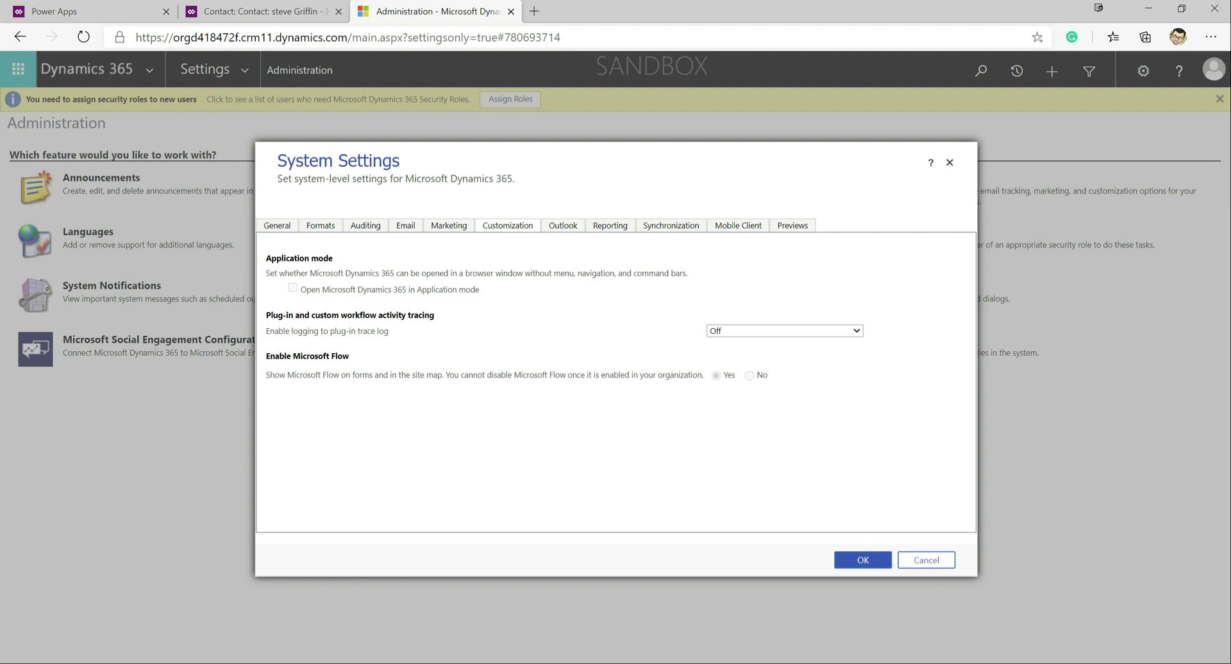
# Step: Set 'Enable logging to plug-in trace log' to All and apply the settings
pyautogui.click(783, 331)
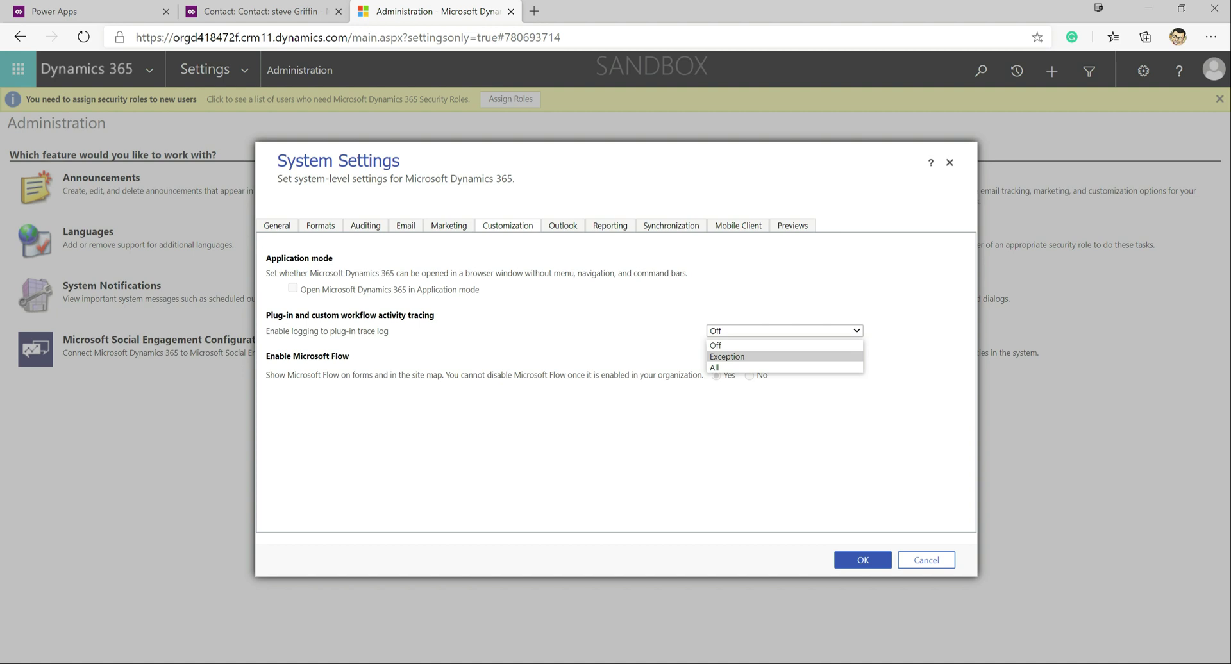
pyautogui.moveTo(727, 357)
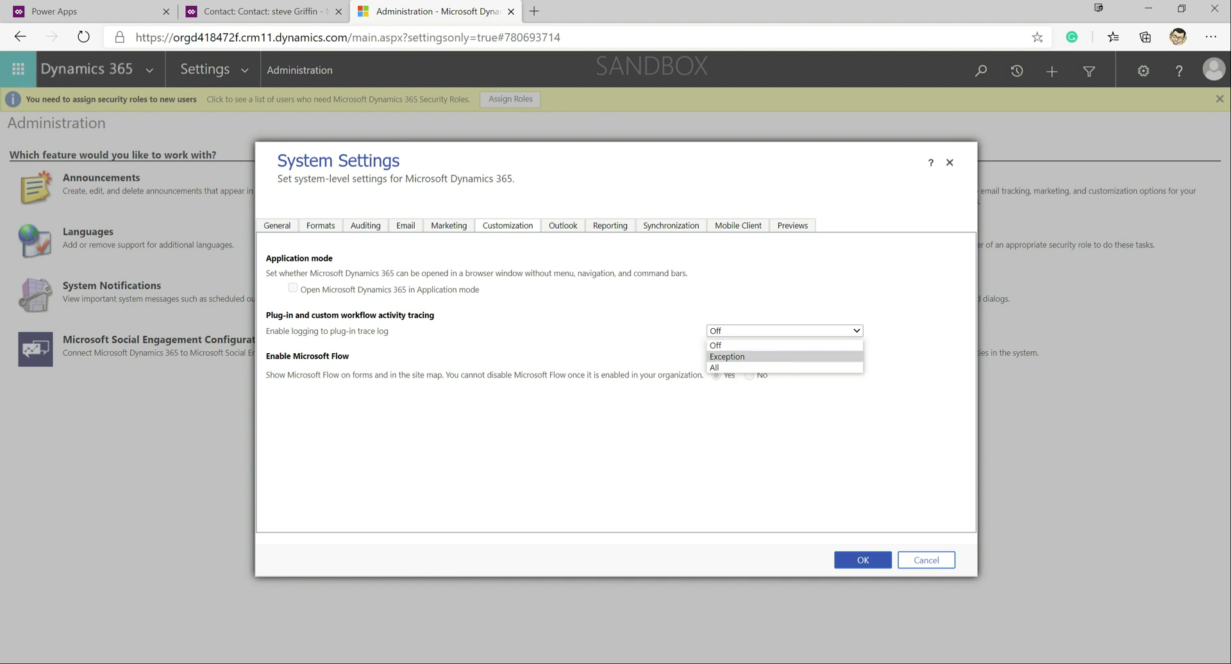
pyautogui.moveTo(714, 367)
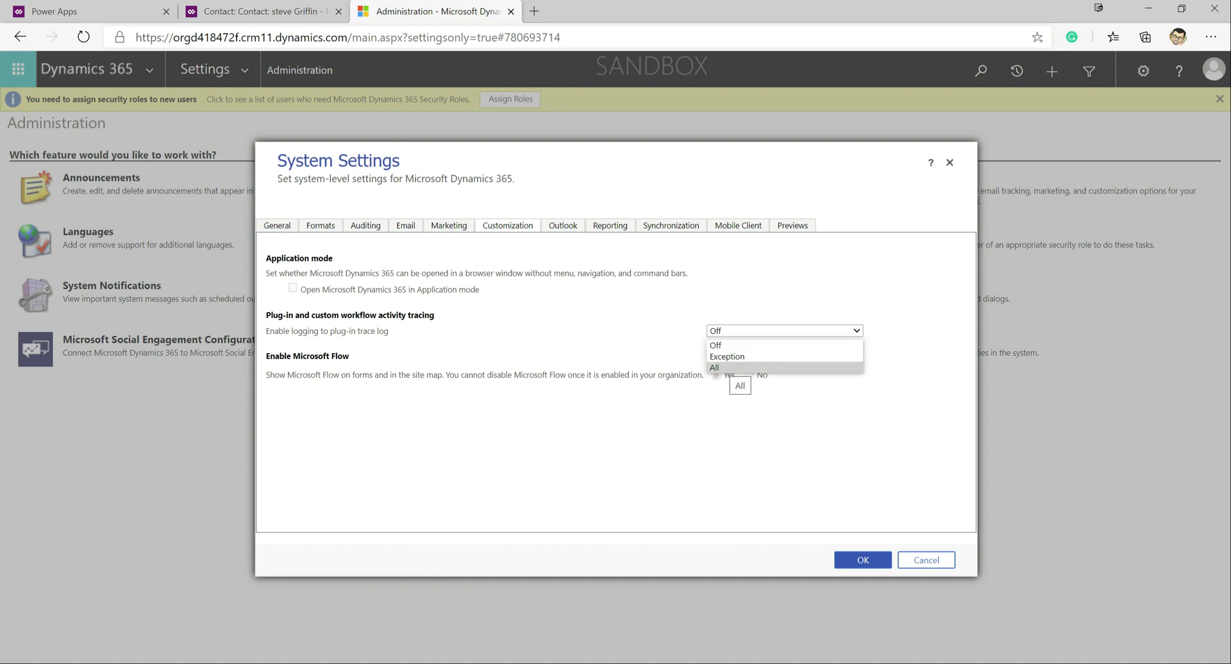
pyautogui.click(714, 369)
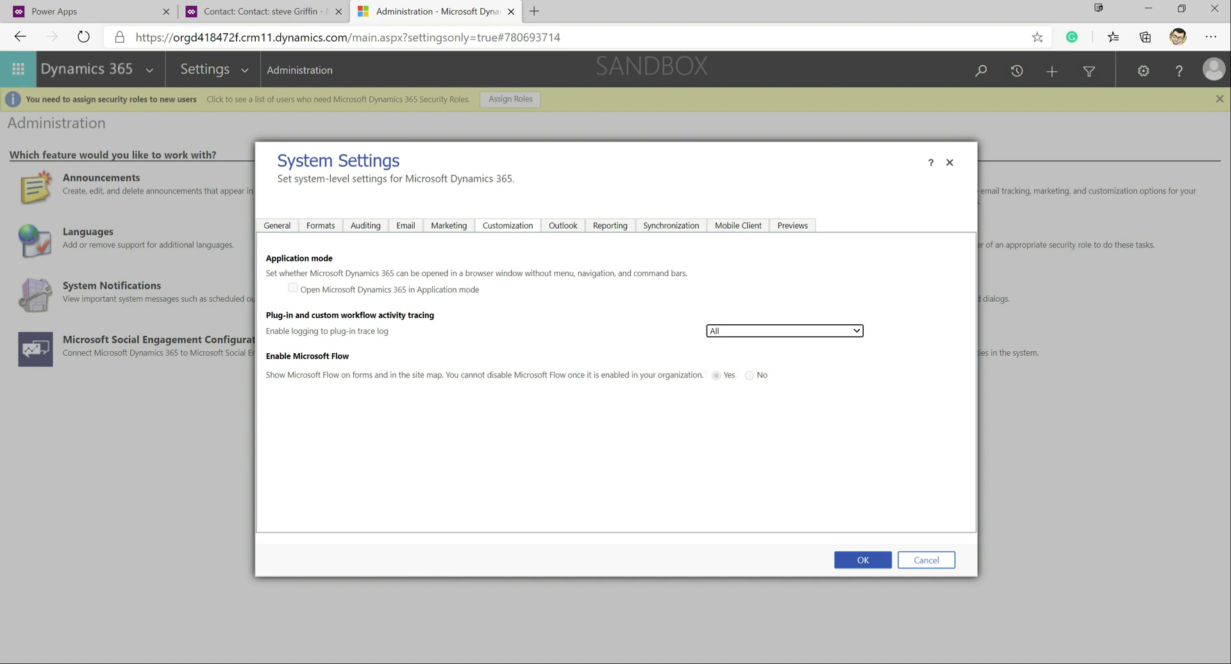
pyautogui.click(925, 560)
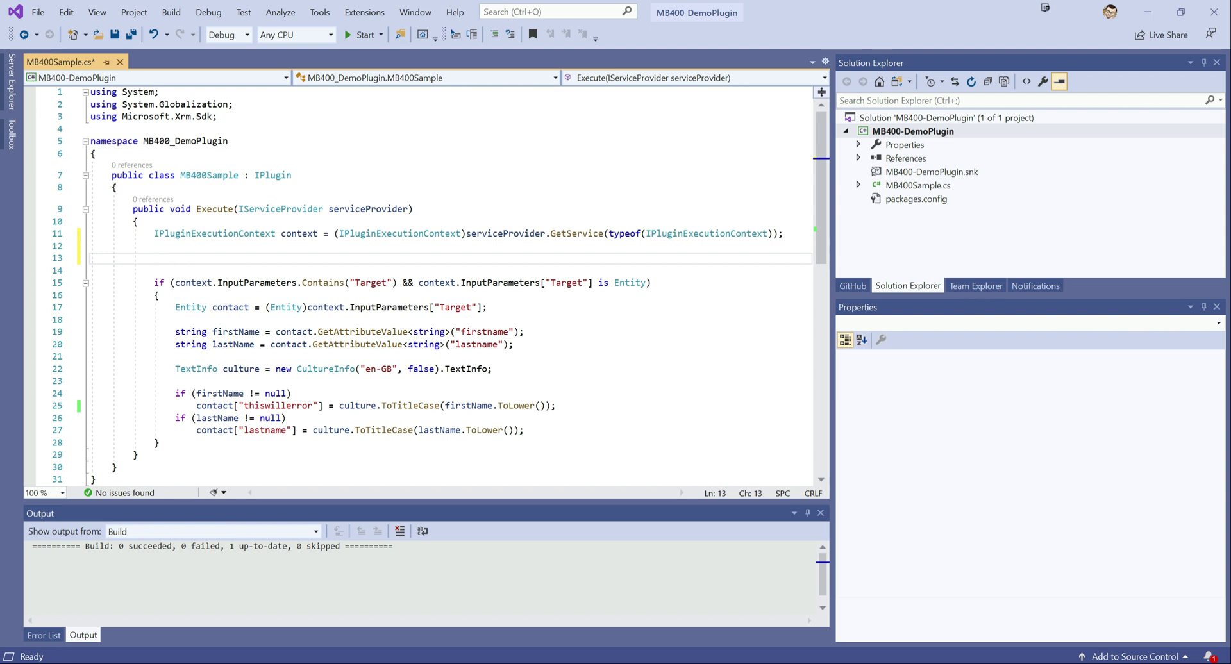
# Step: Declare ITracingService tracer = (ITracingService)serviceProvider.GetService(typeof(ITracingService))
pyautogui.write('ITracingService')
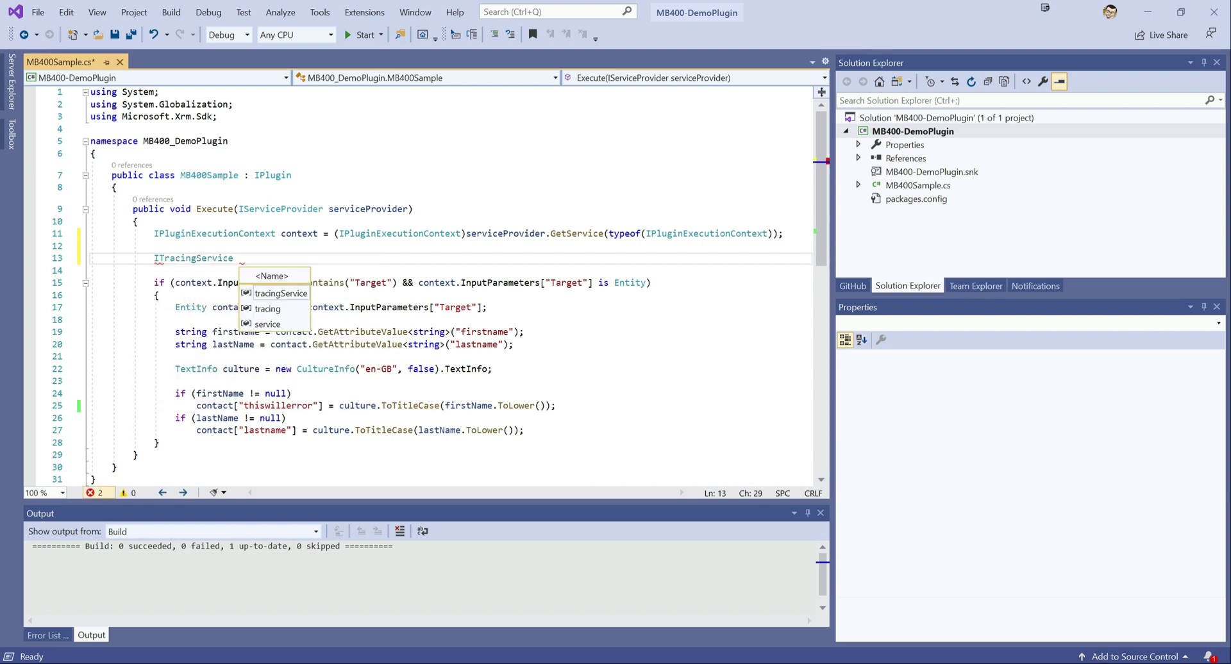
pyautogui.write('trace')
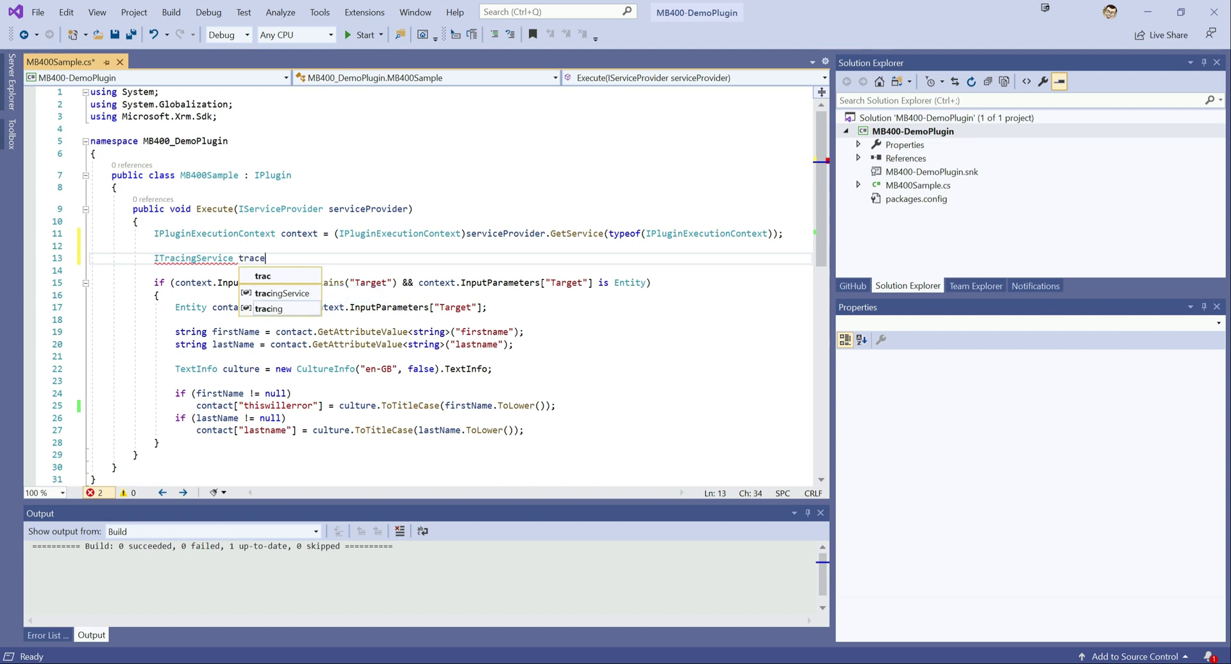
pyautogui.write('r')
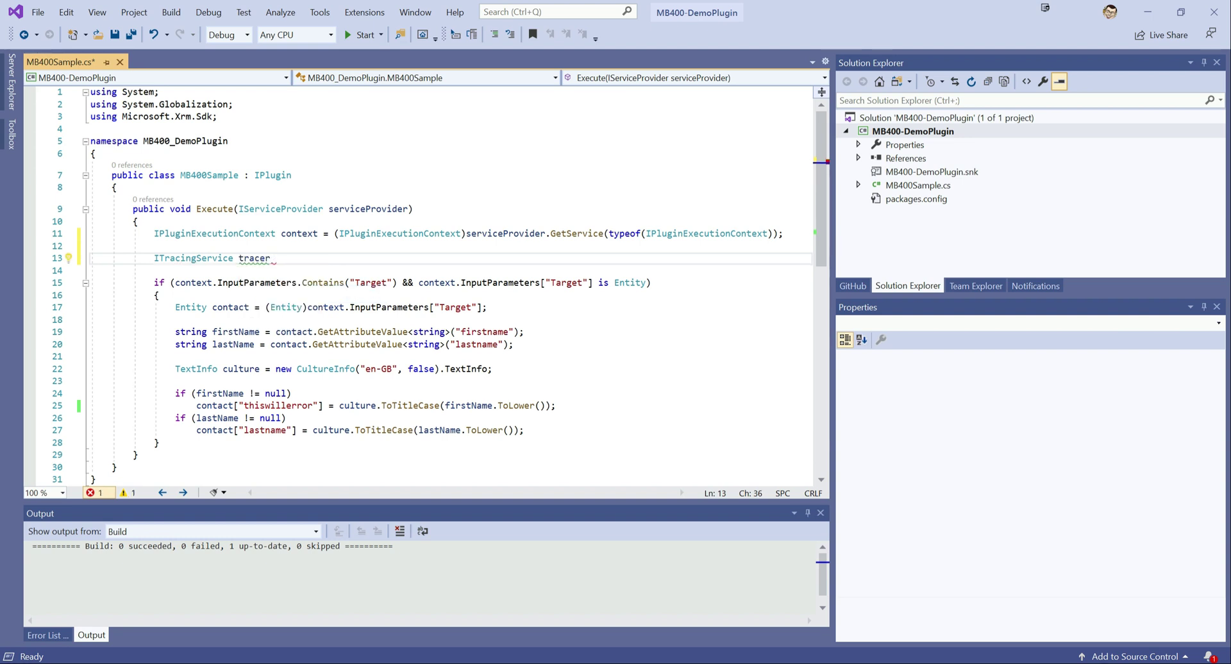
pyautogui.write('= (ITracingService')
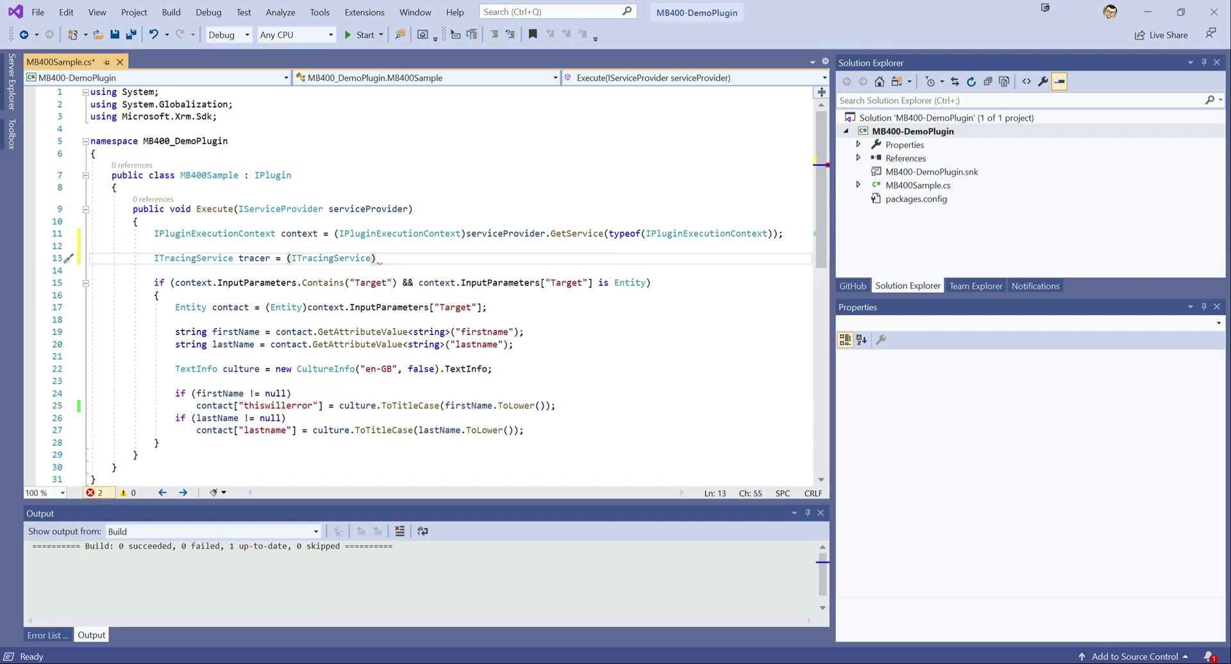
pyautogui.write('serviceProvider')
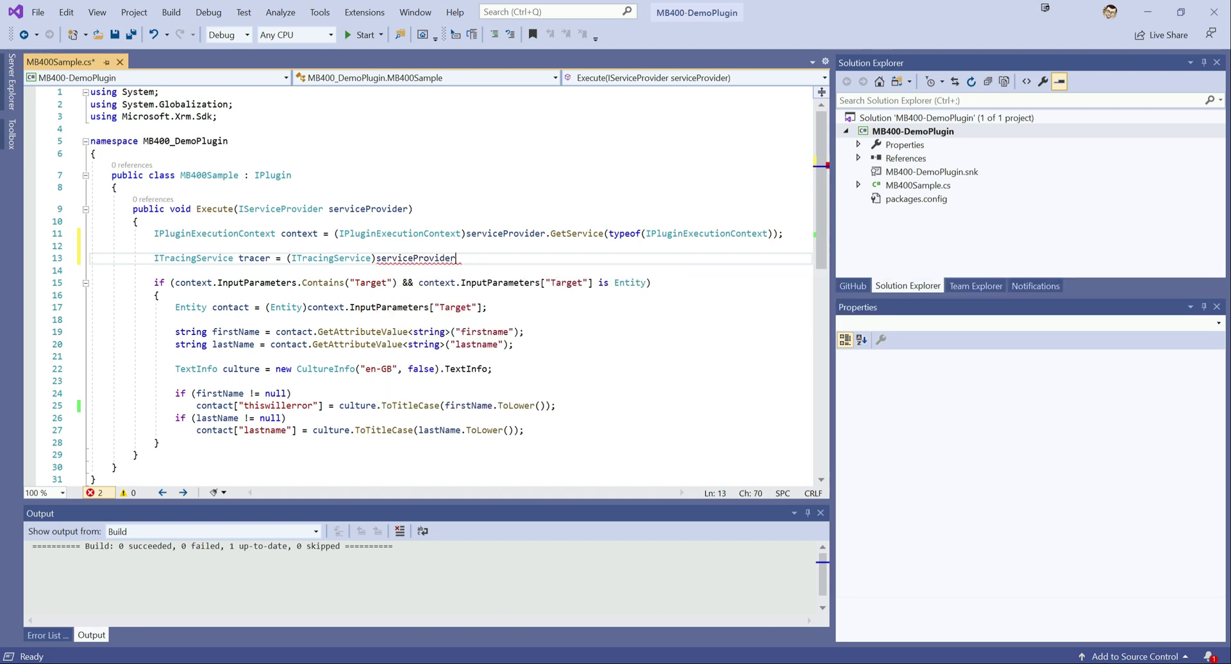
pyautogui.write('.Get')
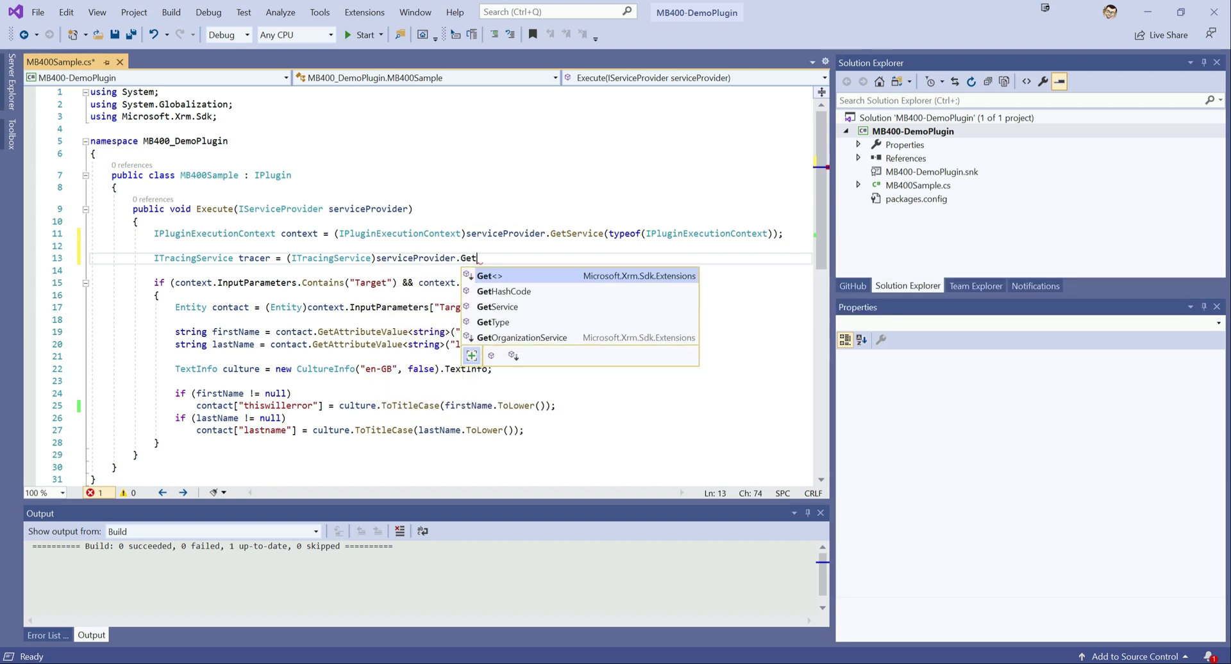
pyautogui.write('Service(typeof(')
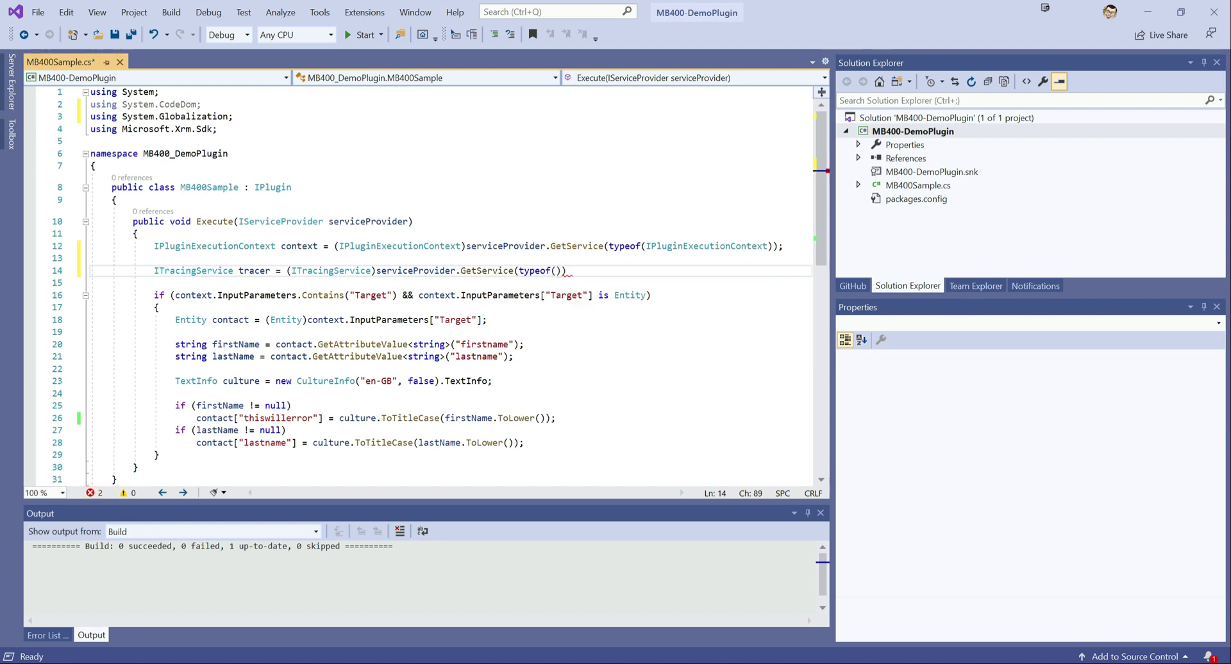
pyautogui.write('ITracingService')
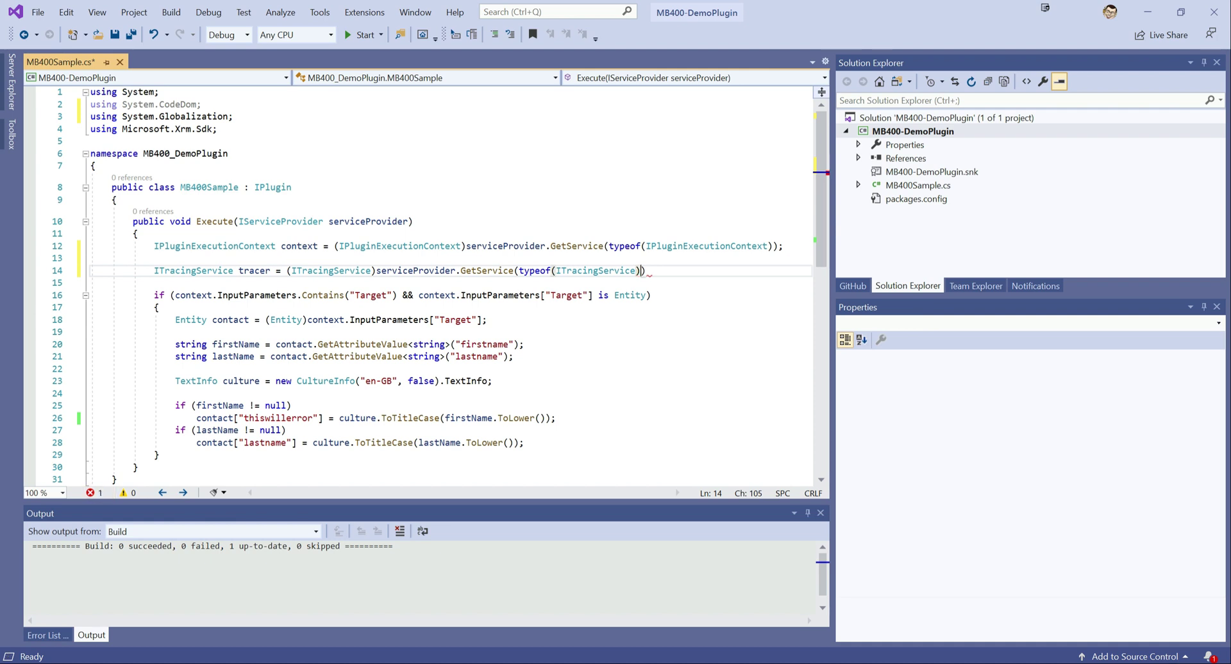
pyautogui.write(';')
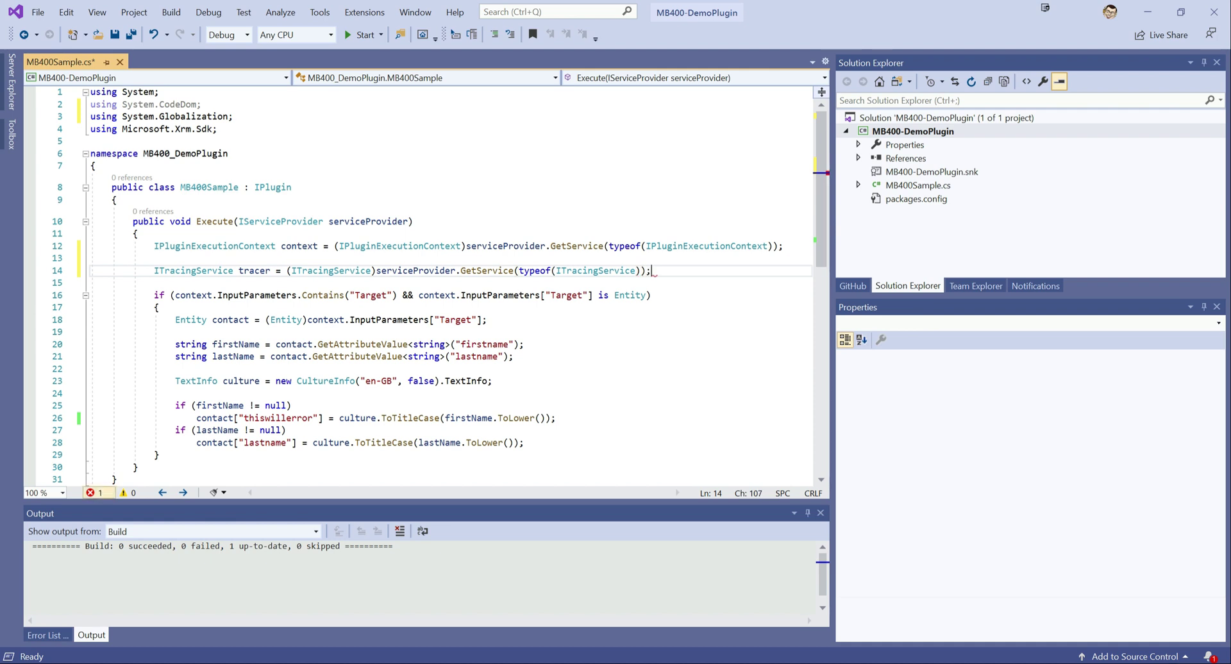
# Step: Add tracer.Trace("Tracing implemented successfully!") on the next line
pyautogui.write('tracer.Tr')
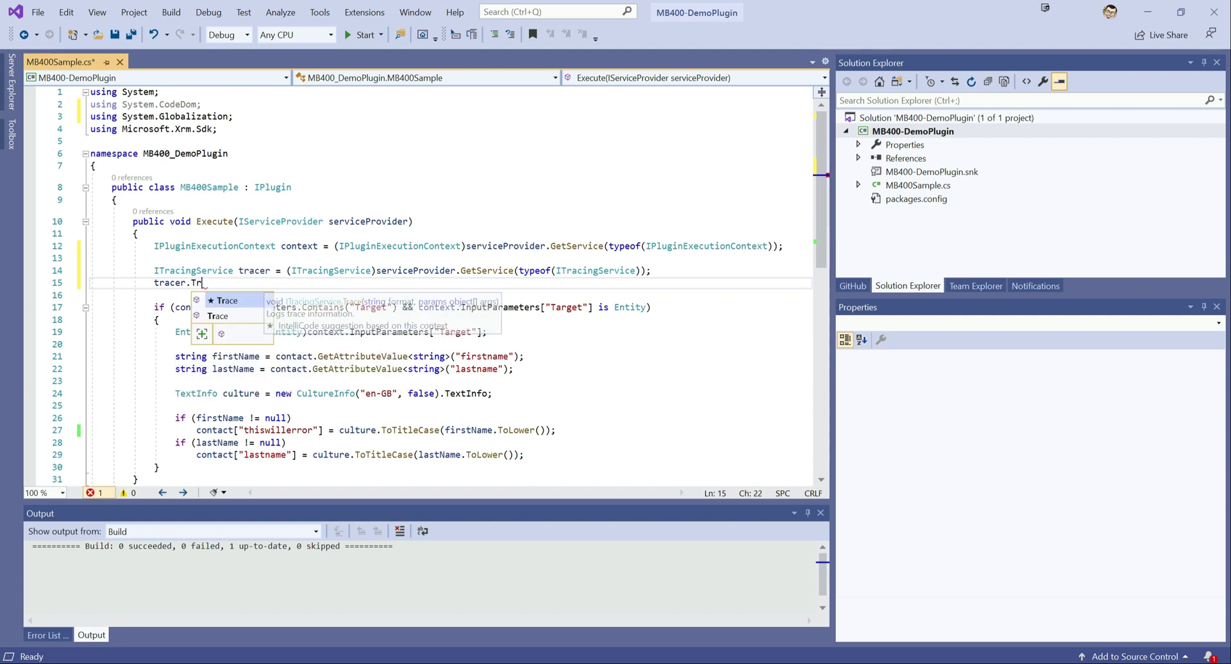
pyautogui.write('ace("")')
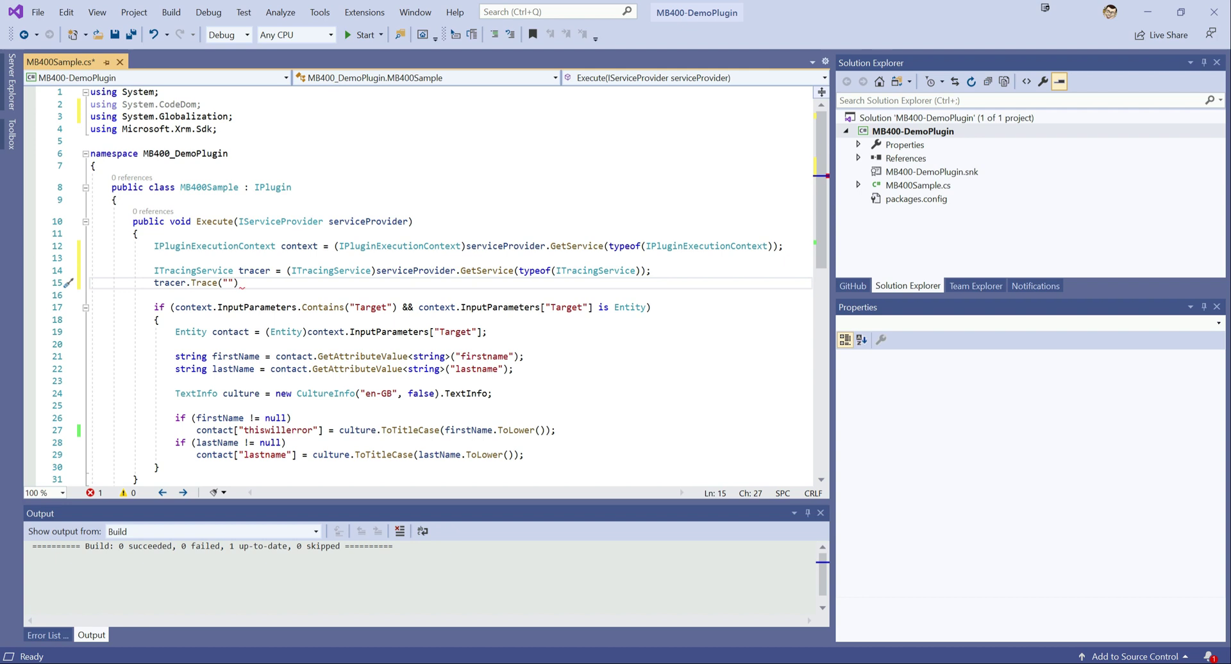
pyautogui.write('Tracing implemented successfully!')
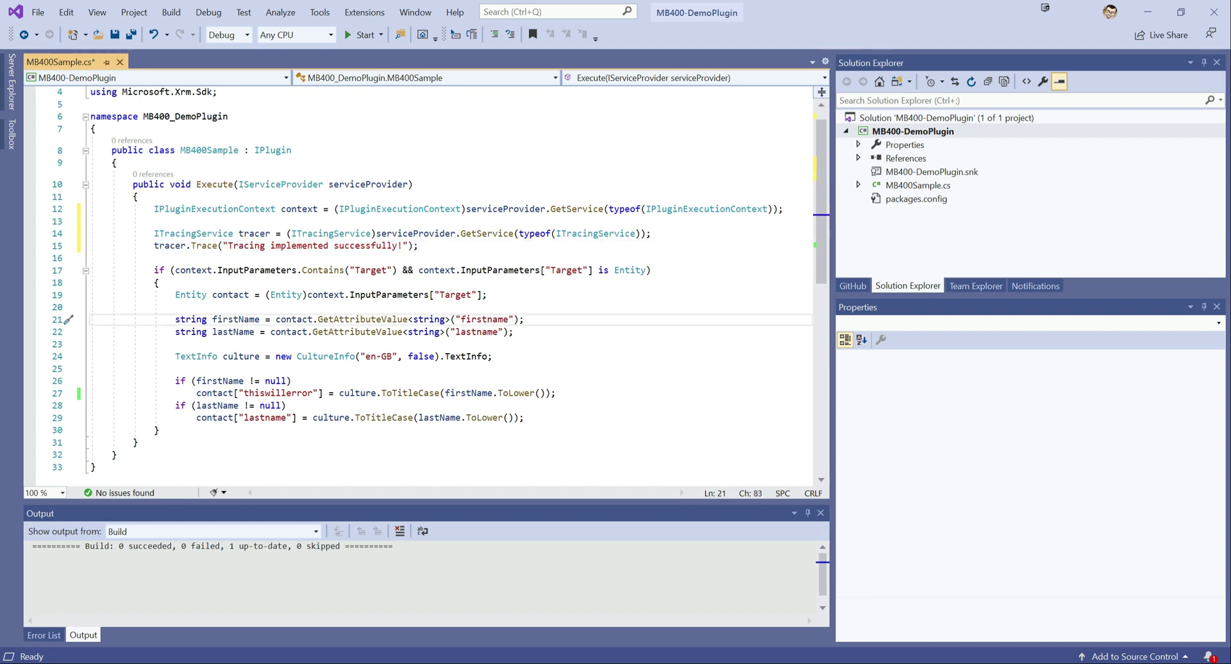
# Step: Add a tracer.Trace($"First Name: {firstName}") line after the names are read
pyautogui.write('tracer.Trace("Tracing implemented successfully!");')
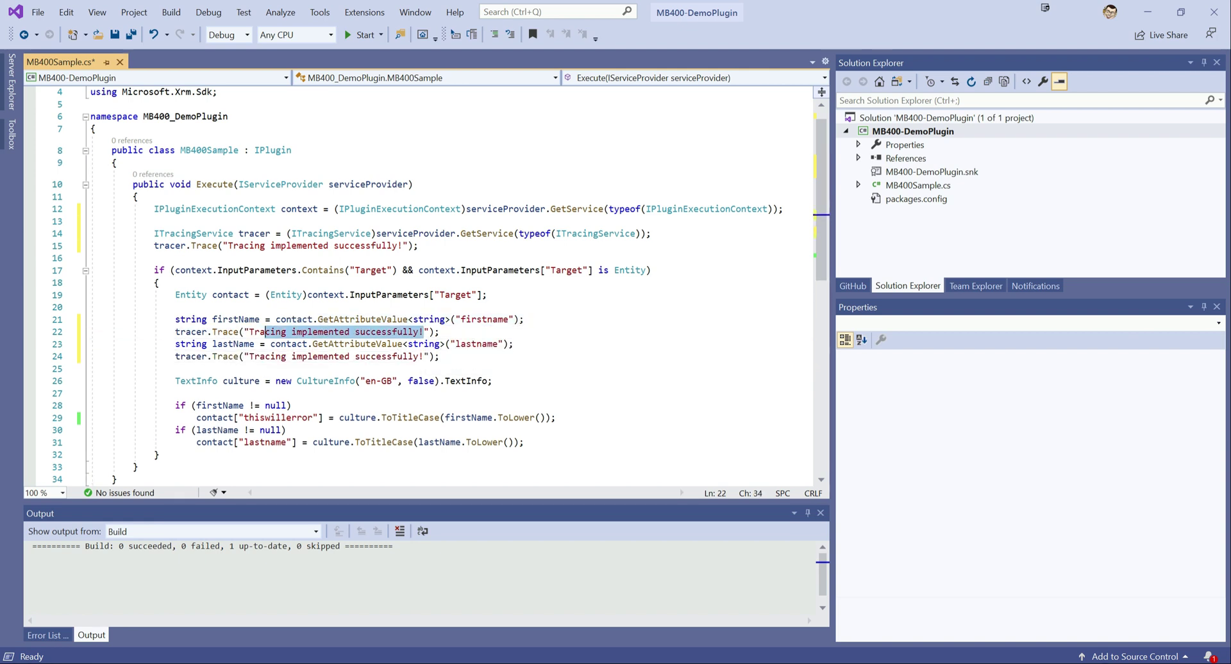
pyautogui.write('First Name");')
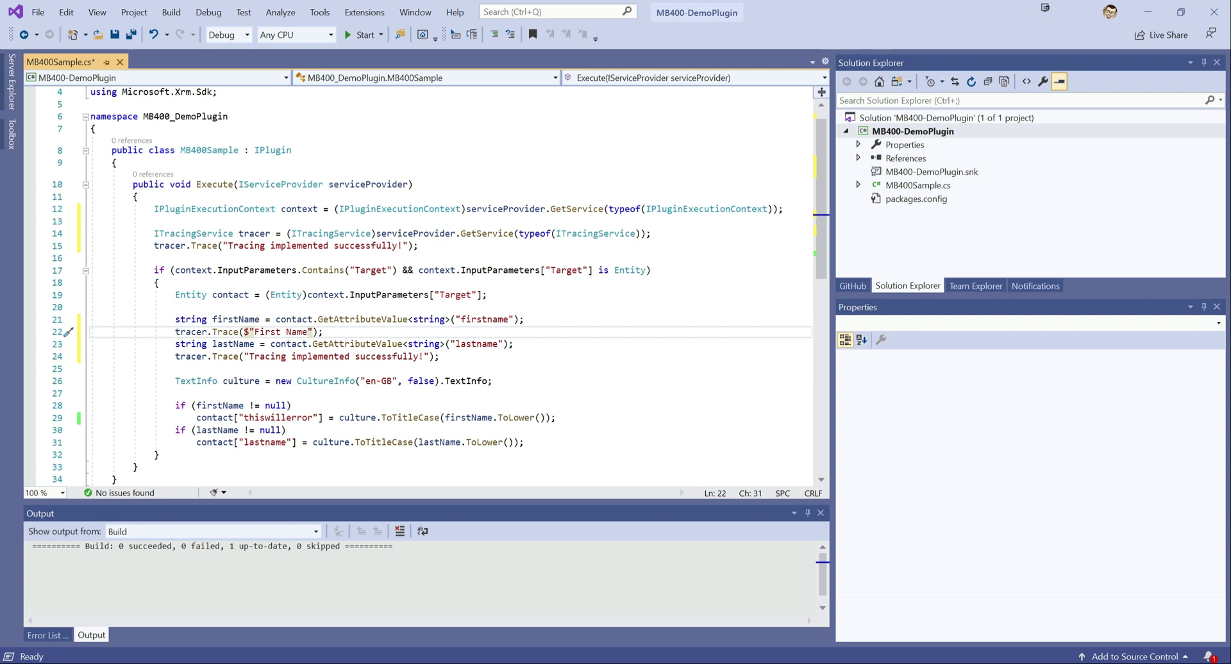
pyautogui.write(':')
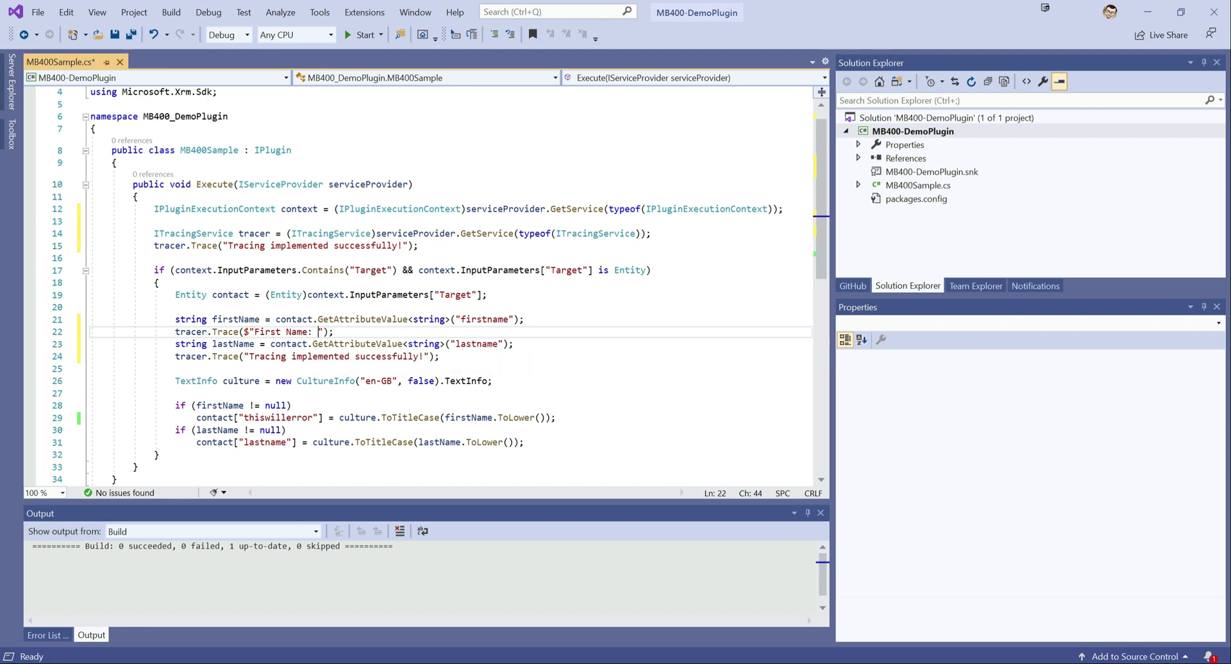
pyautogui.write('firstName}')
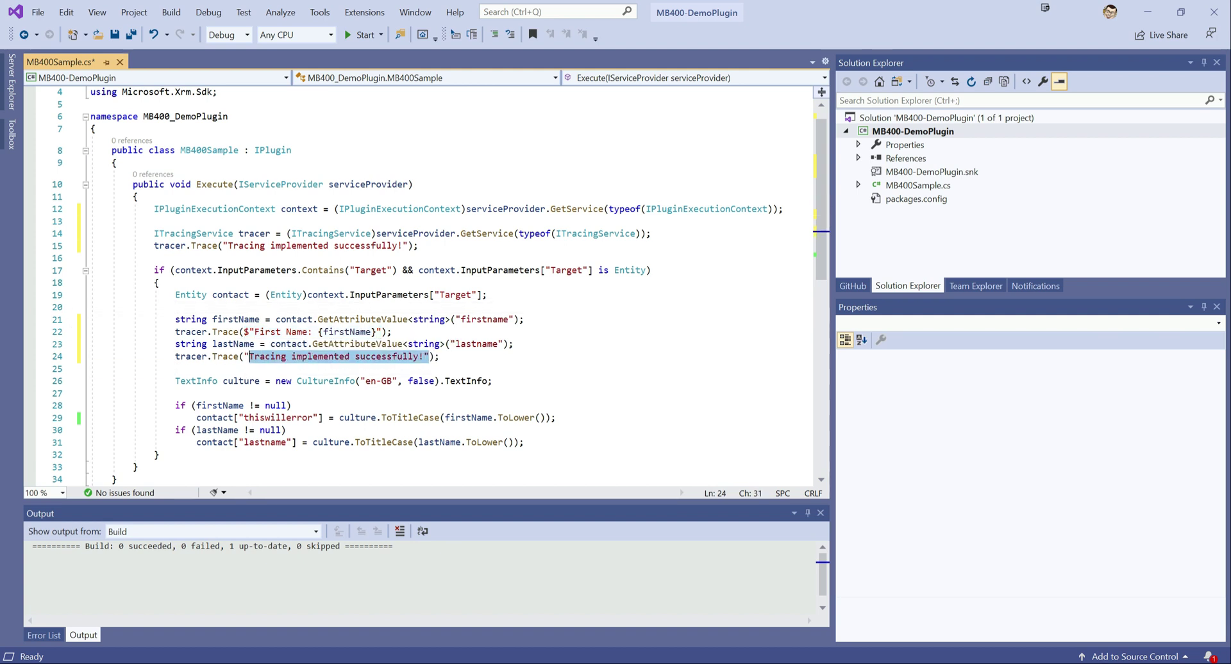
pyautogui.write('$"First Name: {firstName}");')
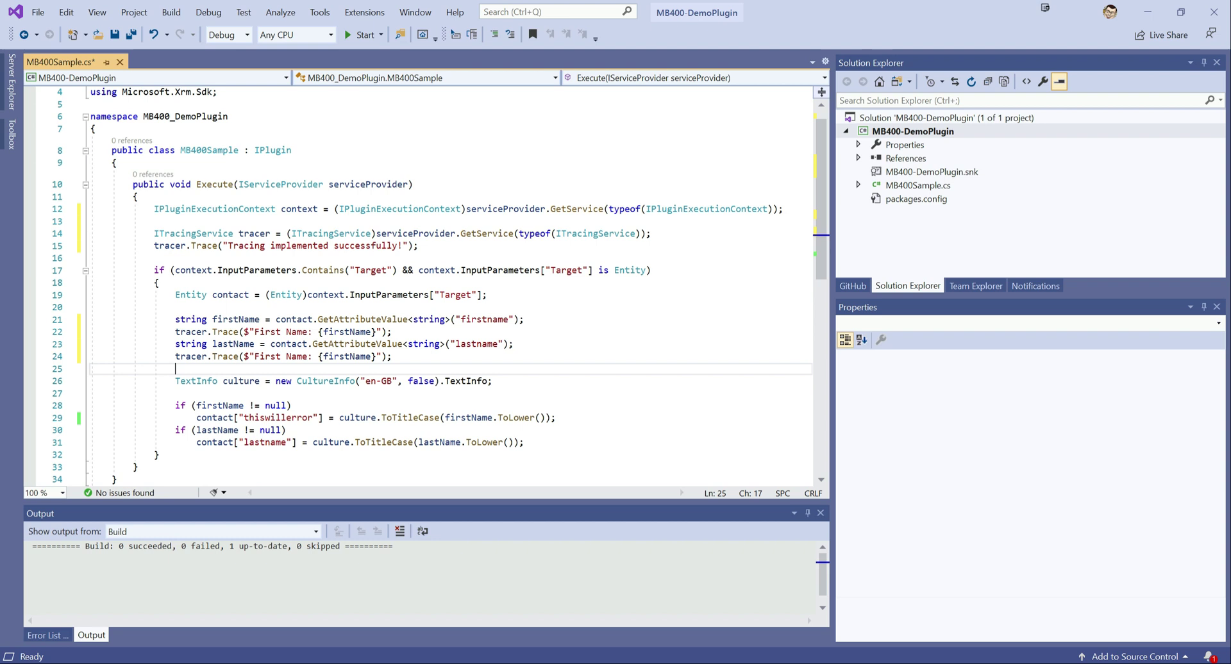
# Step: Add a matching tracer.Trace($"Last Name: {lastName}") line
pyautogui.click(259, 356)
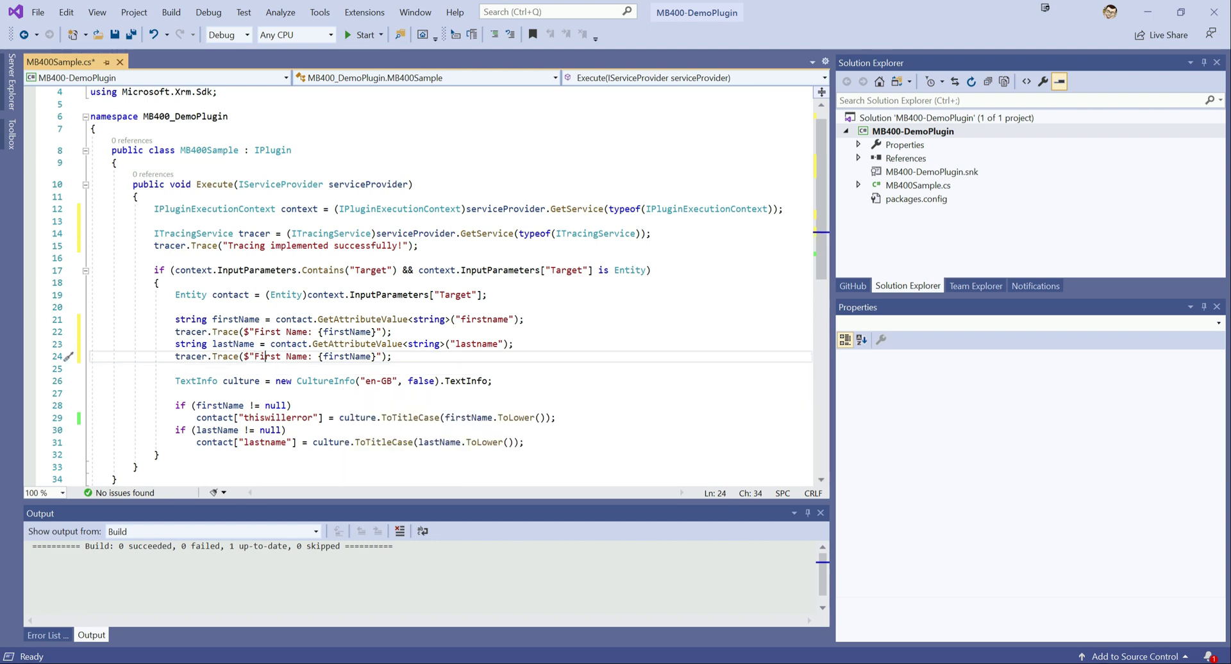
pyautogui.write('L')
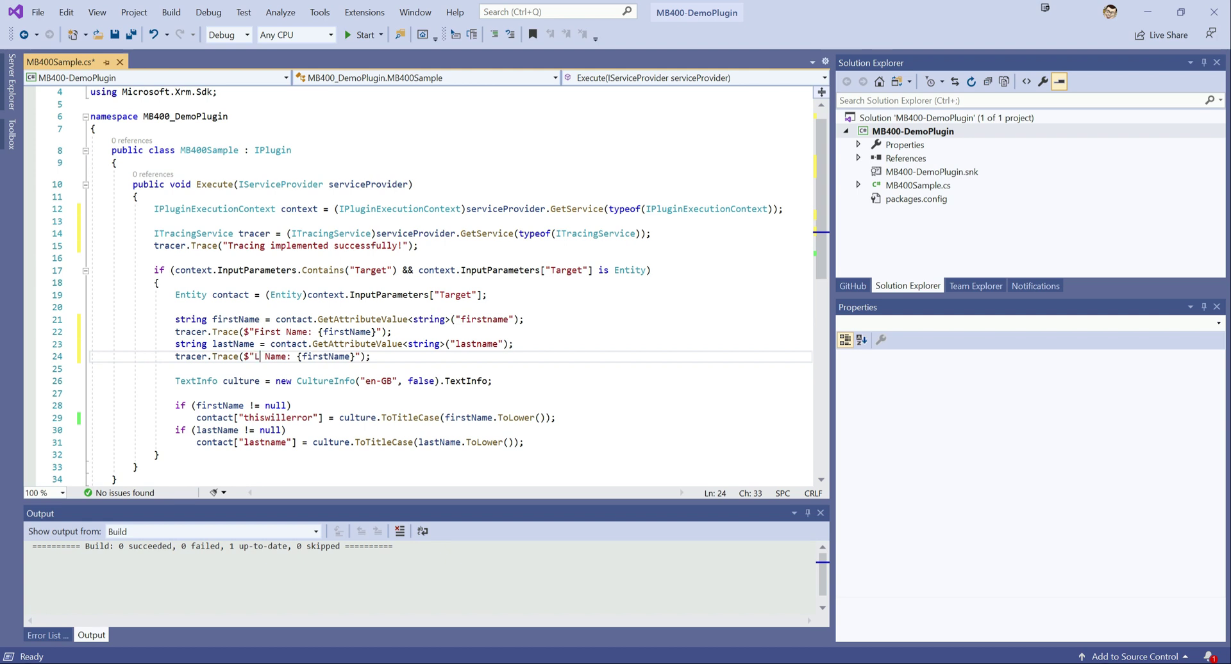
pyautogui.write('ast')
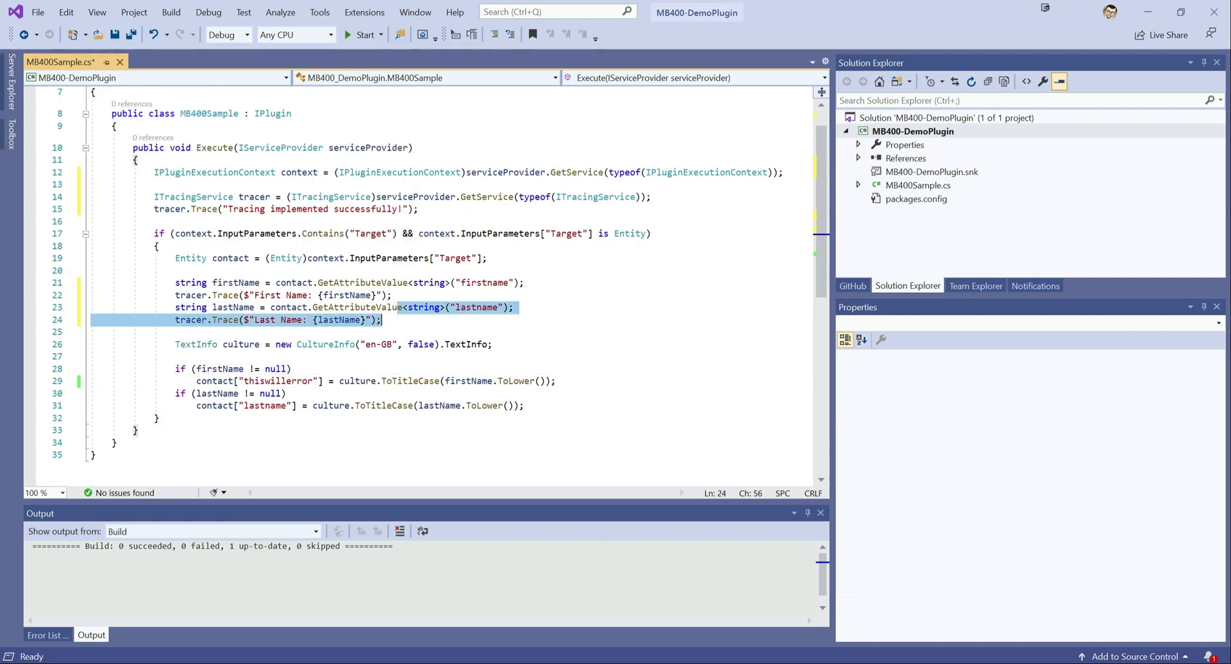
pyautogui.click(382, 320)
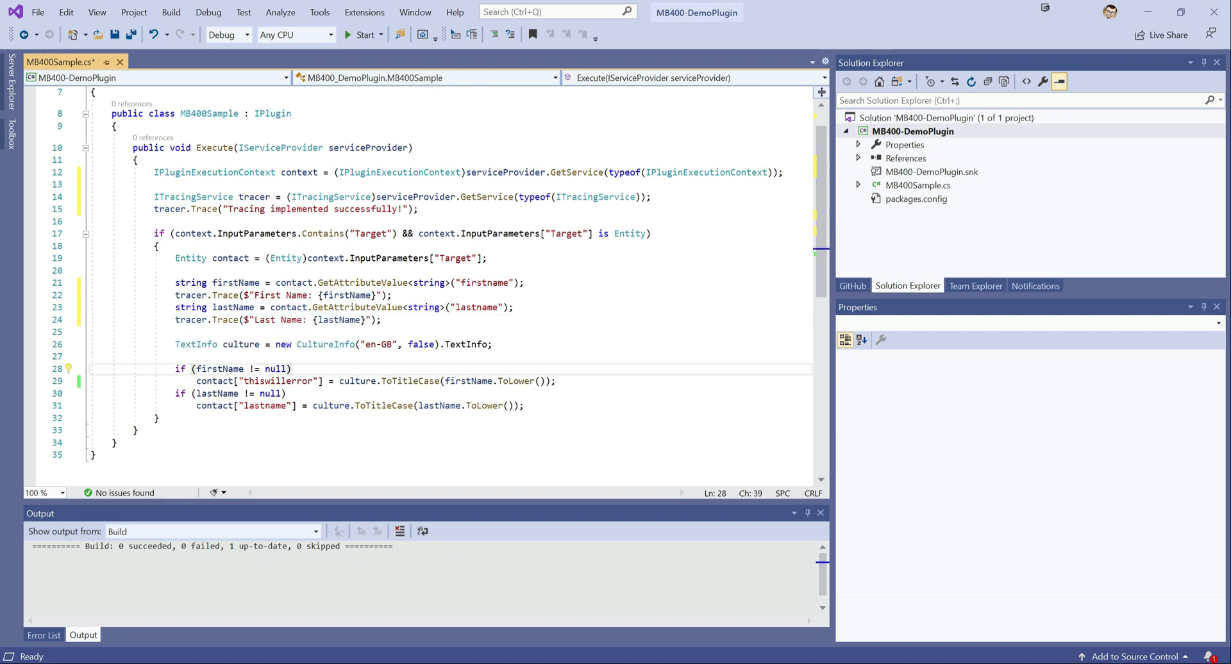
pyautogui.write('tracer.Trace($"Last Name: {lastName}");')
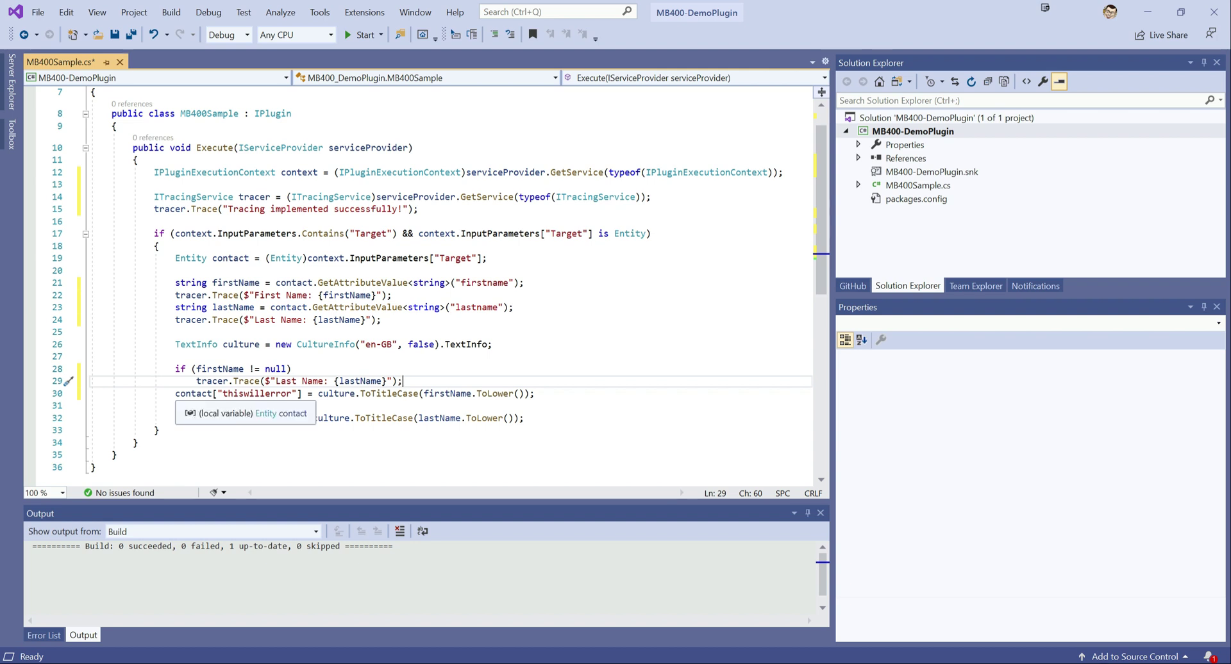
# Step: Wrap the null-check body in braces and trace 'New First Name' with culture.ToTitleCase(firstName.ToLower())
pyautogui.write('if (lastName != null)')
pyautogui.write('{')
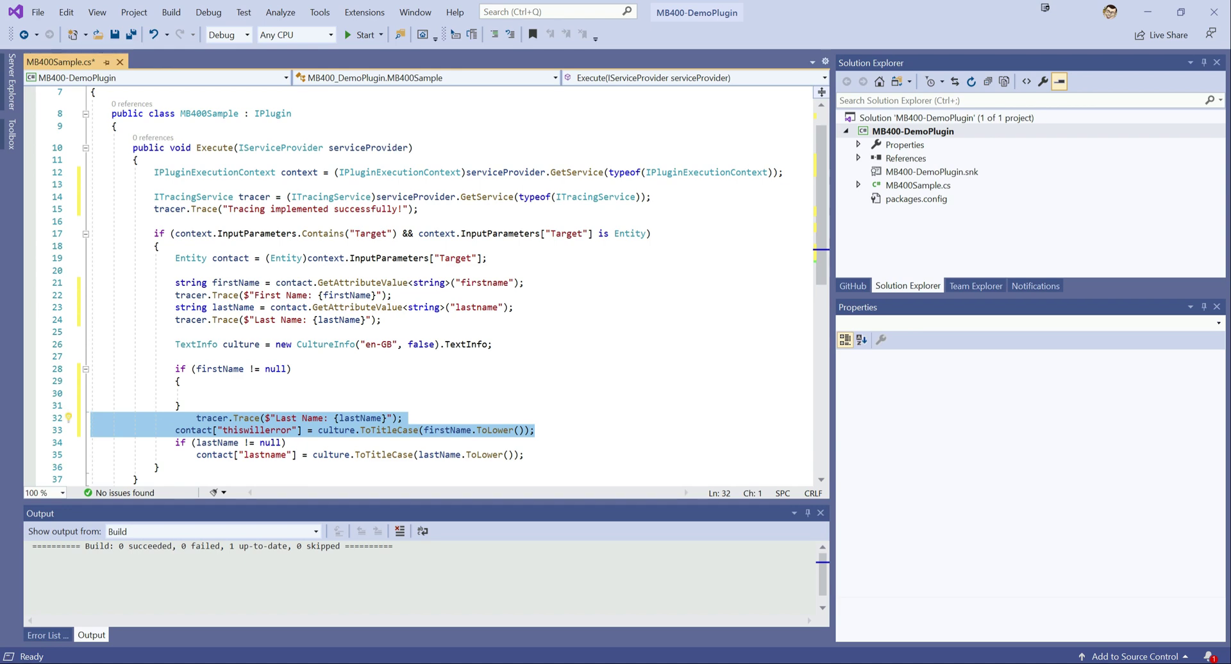
pyautogui.press('Delete')
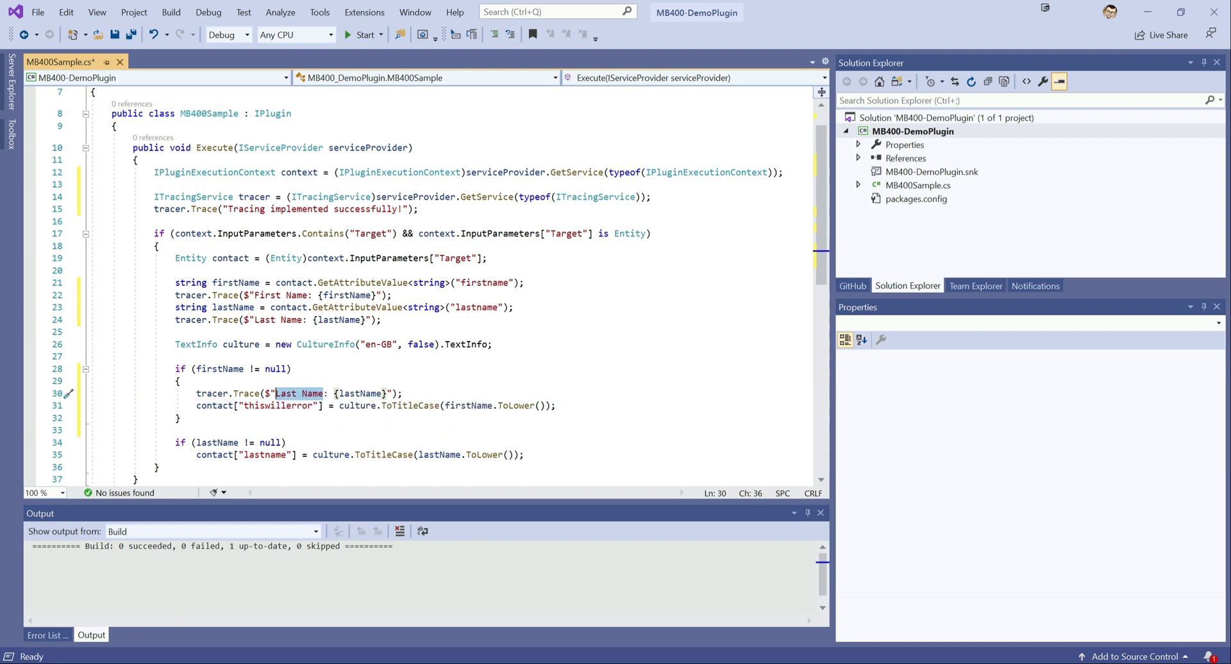
pyautogui.write('New')
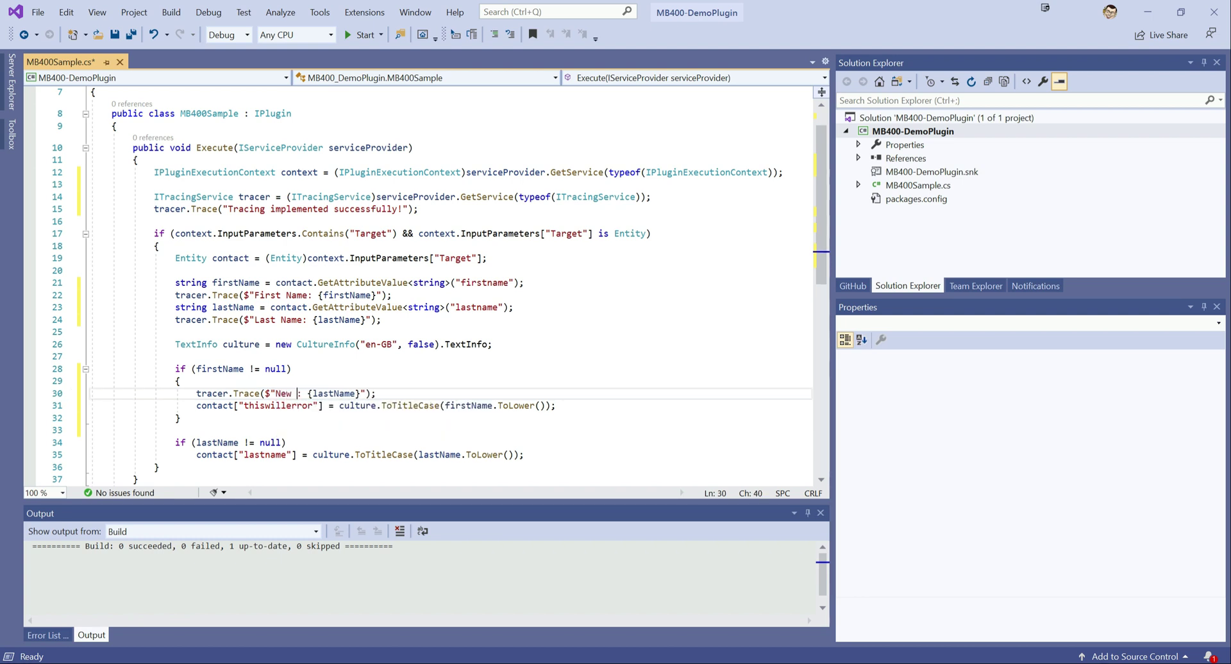
pyautogui.write('First Name')
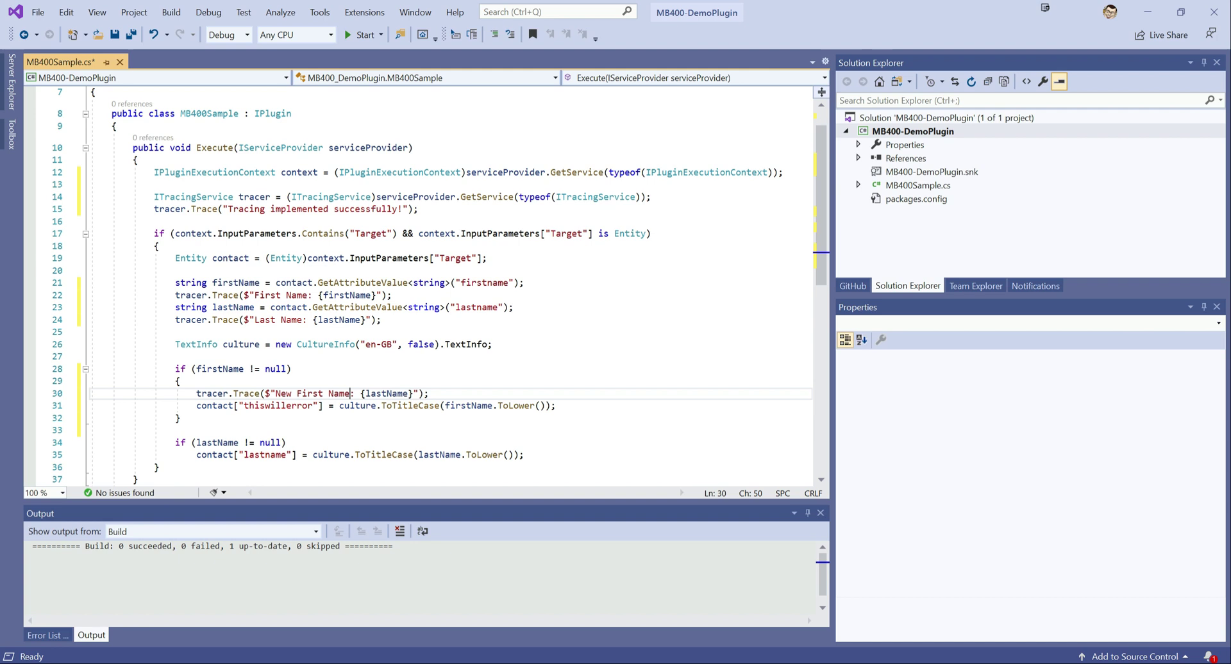
pyautogui.moveTo(338, 406); pyautogui.dragTo(550, 406)
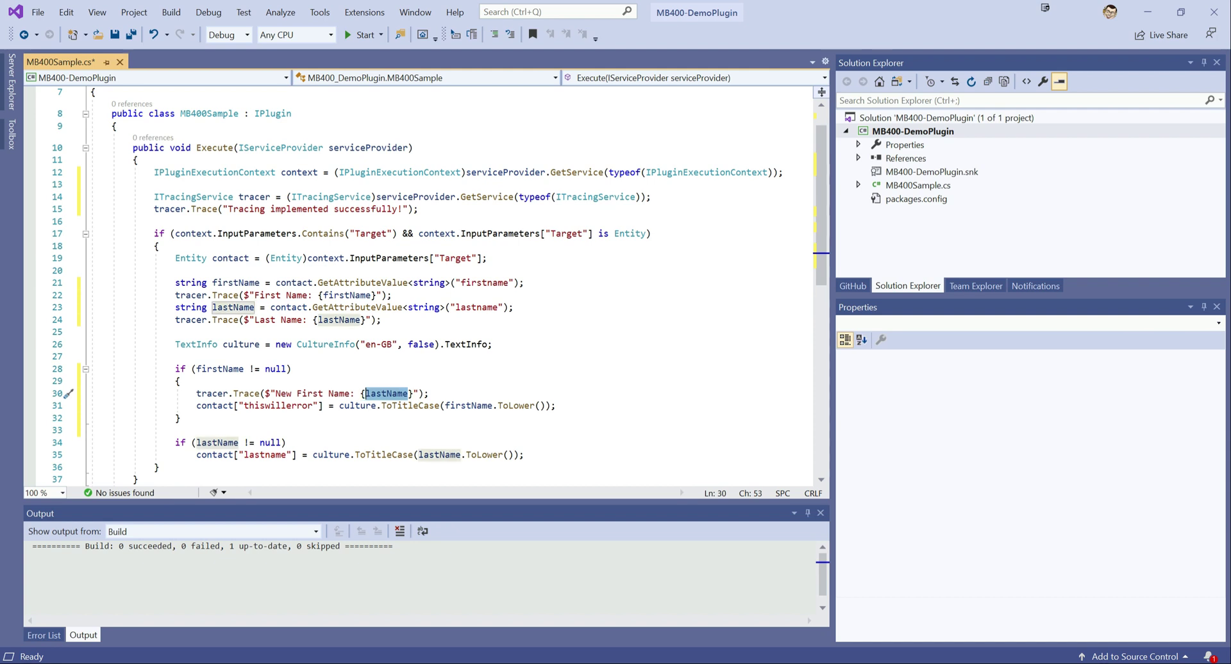
pyautogui.write('culture.ToTitleCase(firstName.ToLower())')
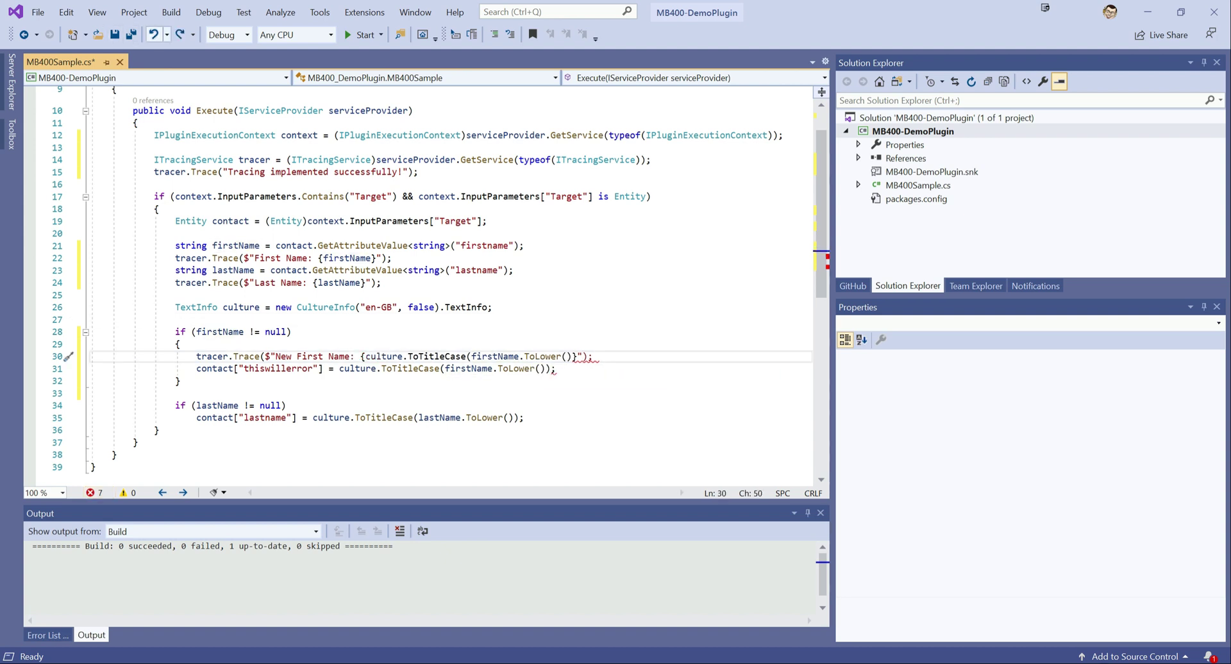
# Step: Finish both null-check trace lines using lastName and rebuild the plugin
pyautogui.write('lastName')
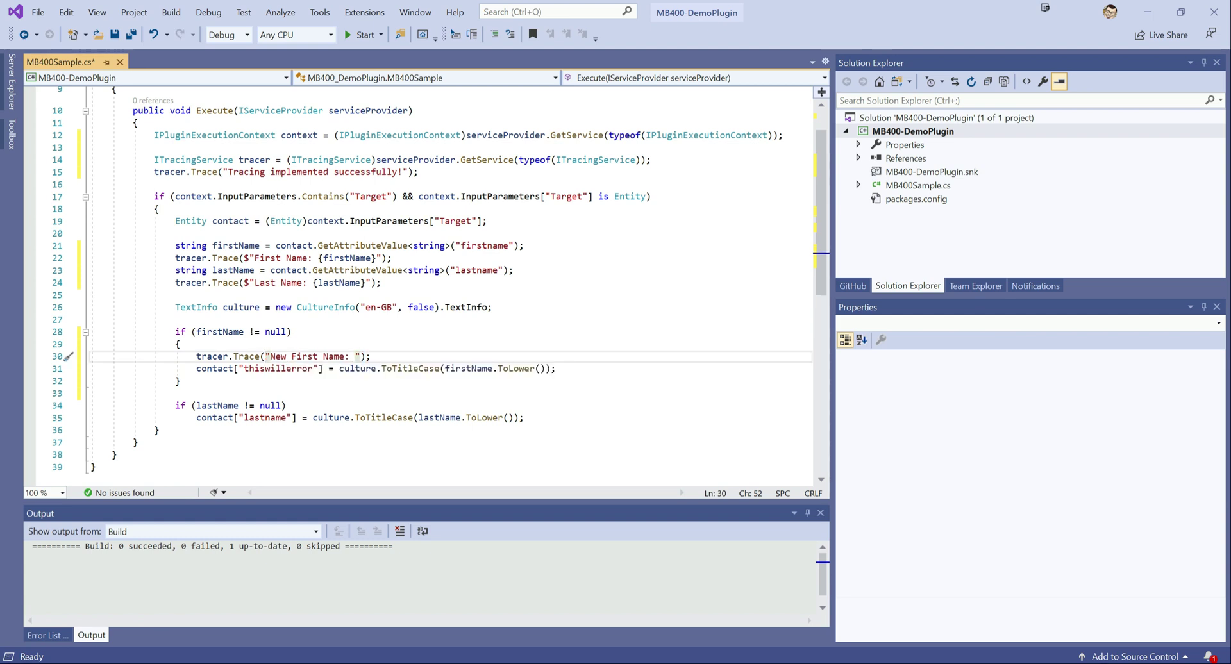
pyautogui.write('+')
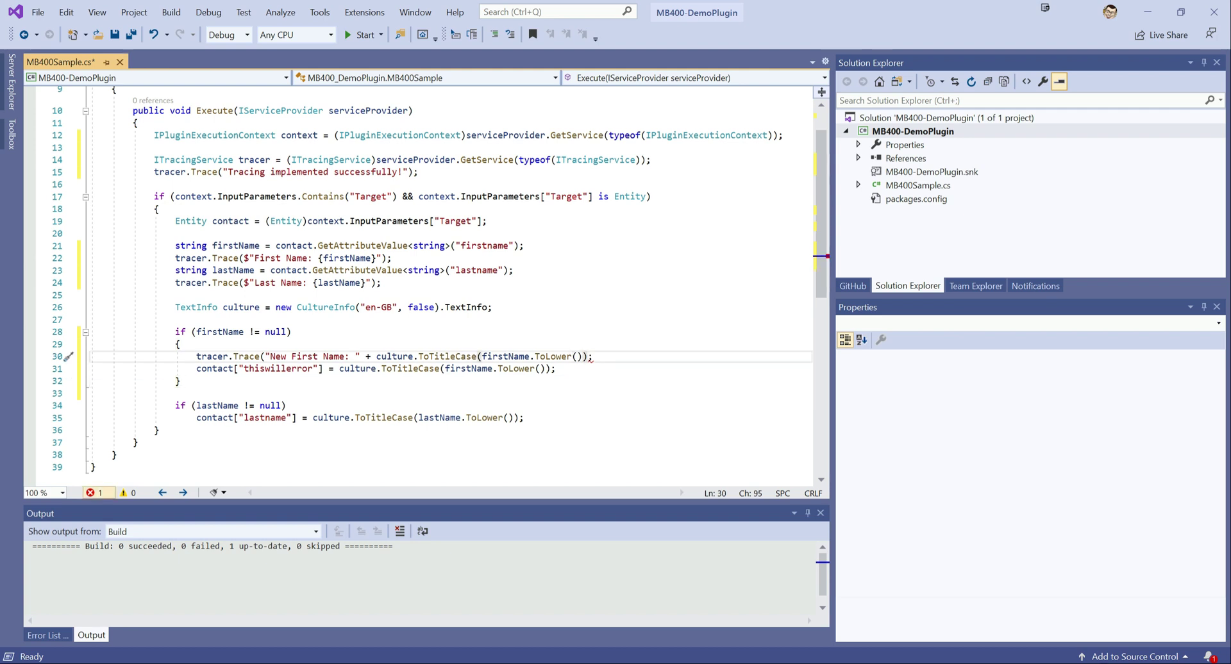
pyautogui.write(')')
pyautogui.write('{')
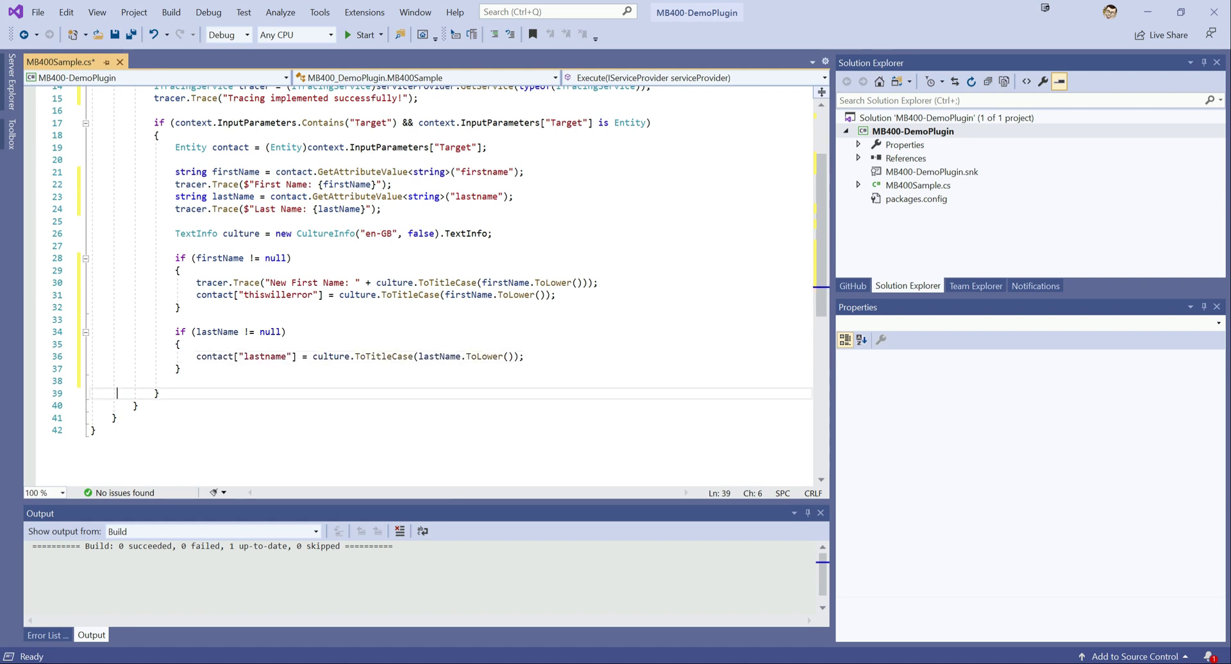
pyautogui.press('Backspace')
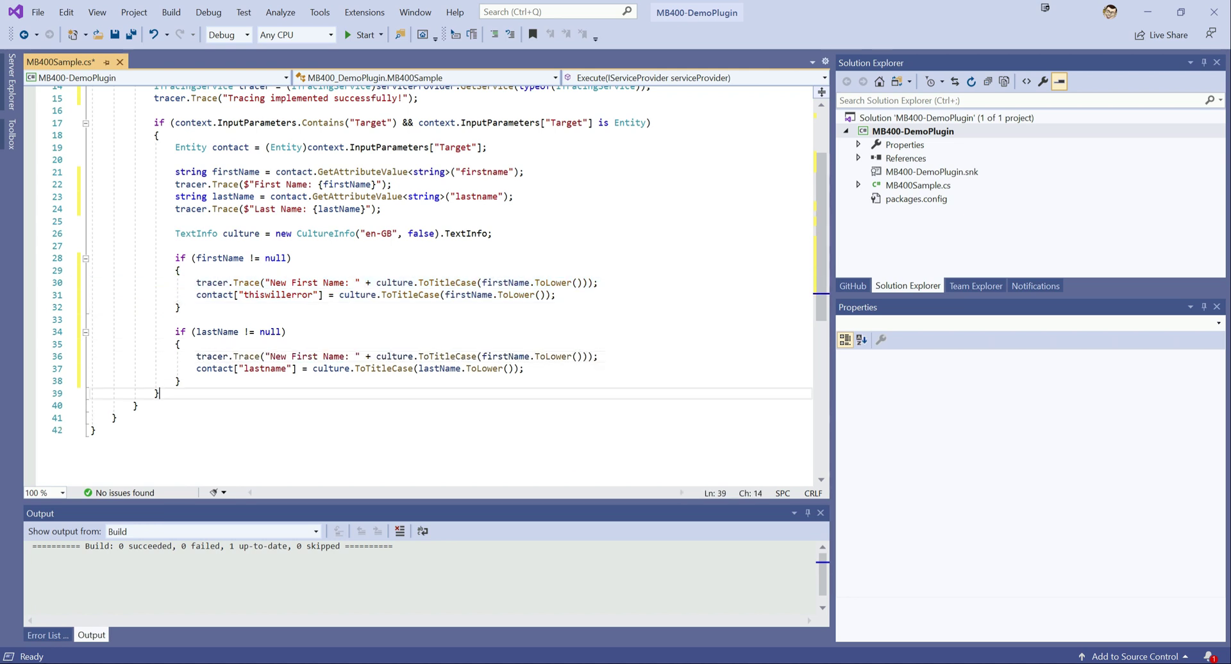
pyautogui.doubleClick(304, 357)
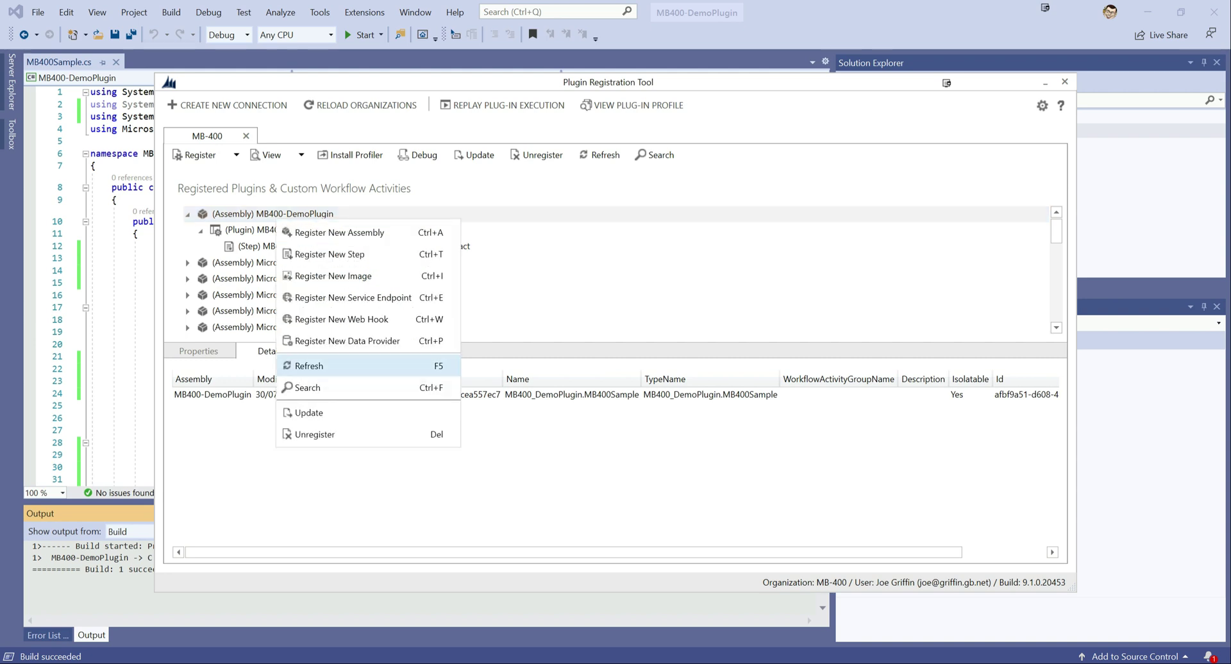
# Step: Update the MB400-DemoPlugin assembly with the rebuilt MB400-DemoPlugin.dll, re-registering all its plugins
pyautogui.click(308, 412)
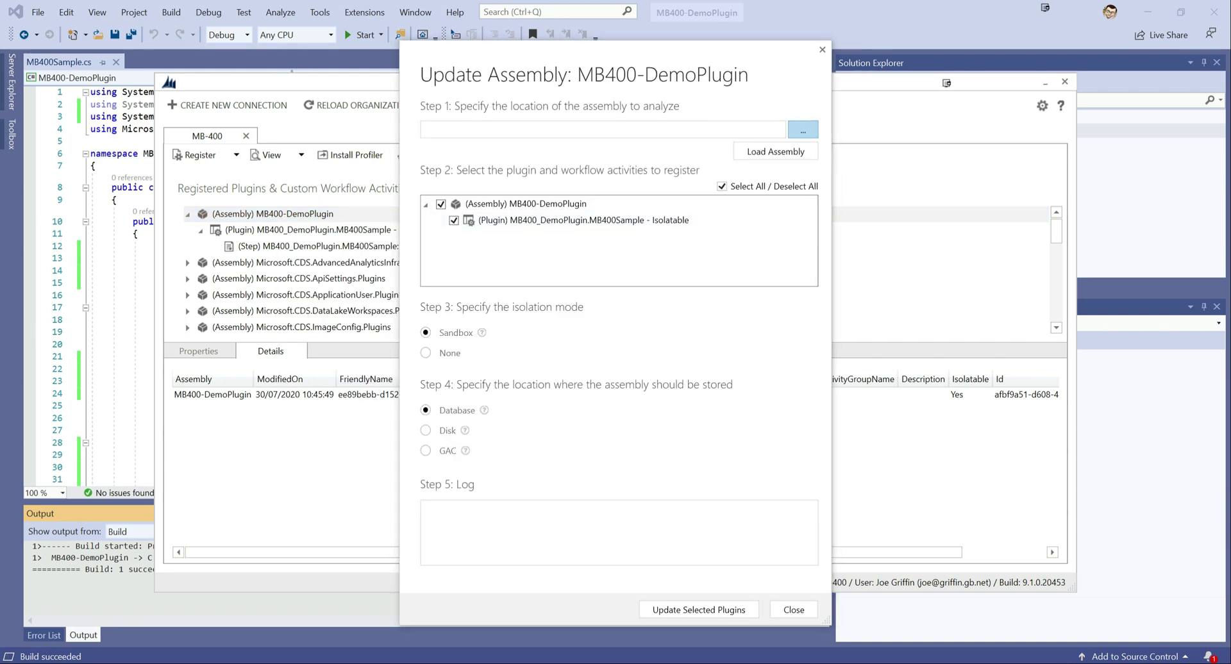
pyautogui.click(803, 130)
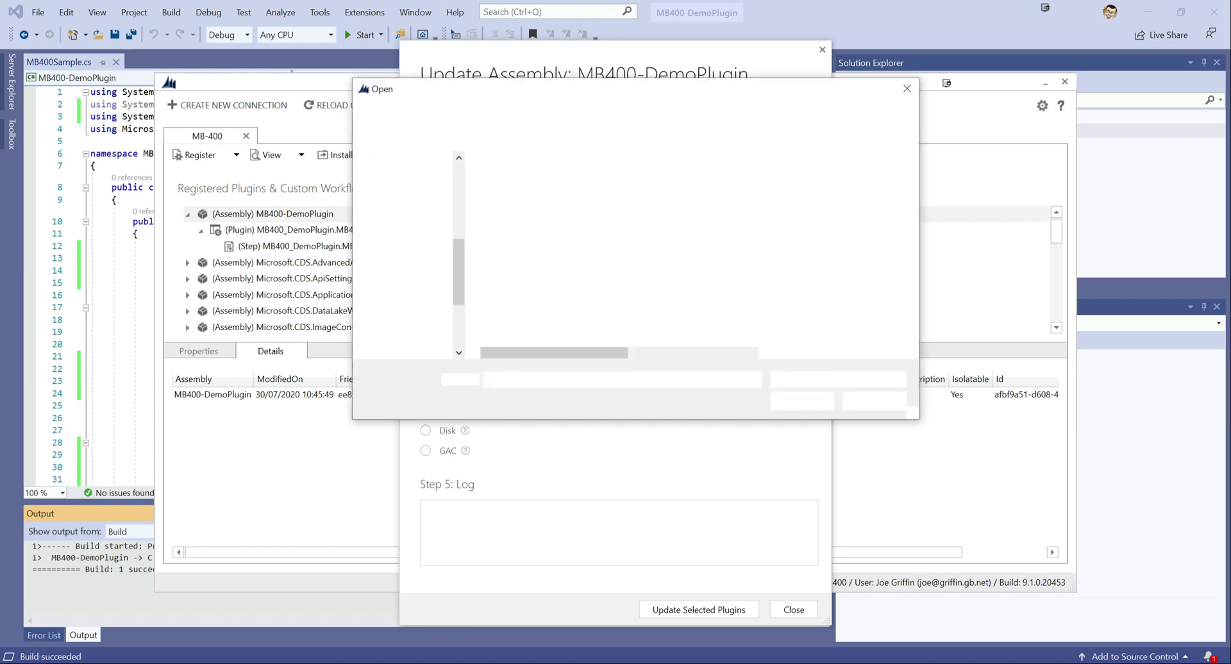
pyautogui.click(540, 183)
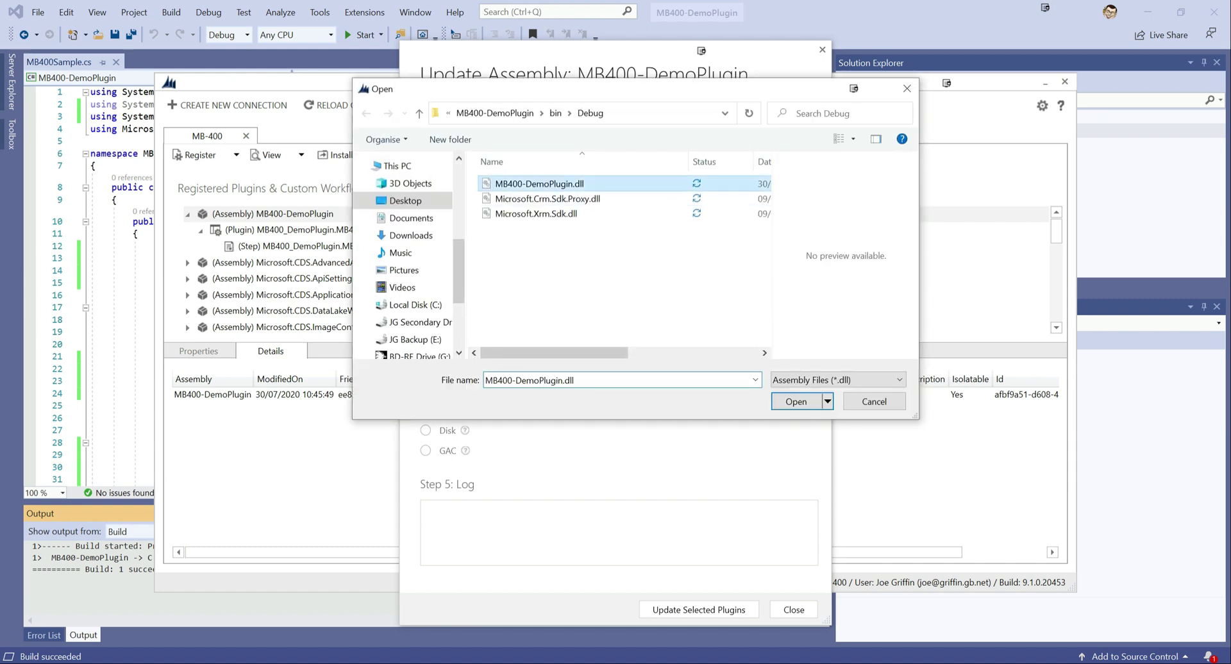
pyautogui.click(795, 402)
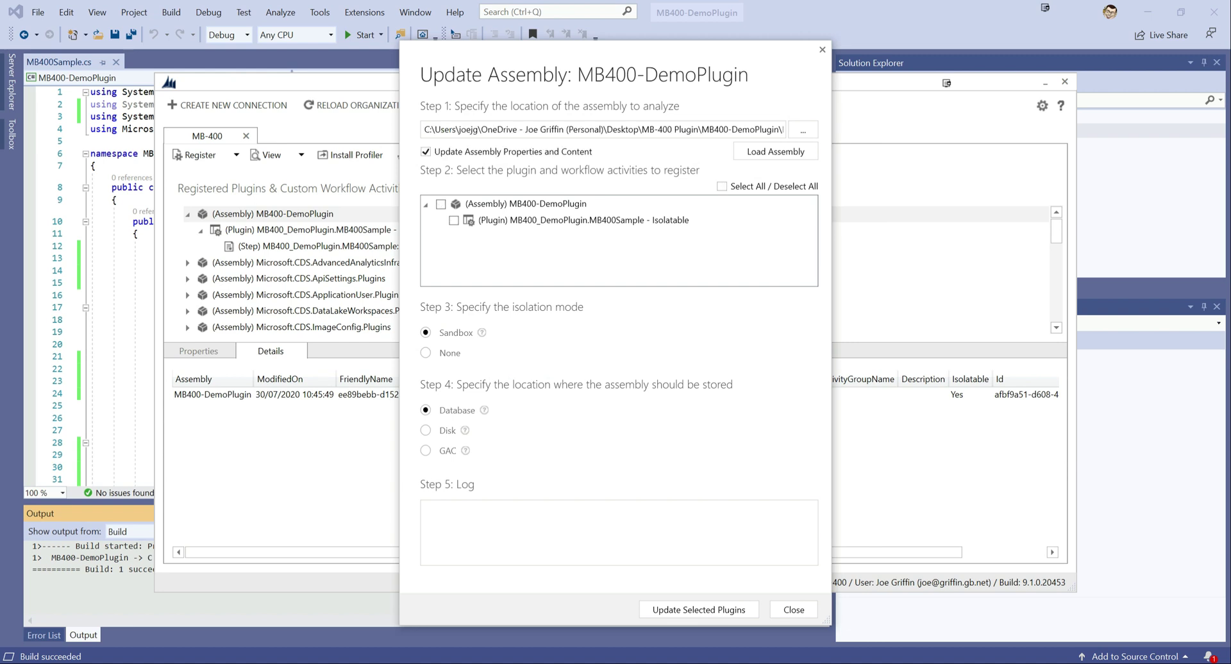
pyautogui.click(721, 186)
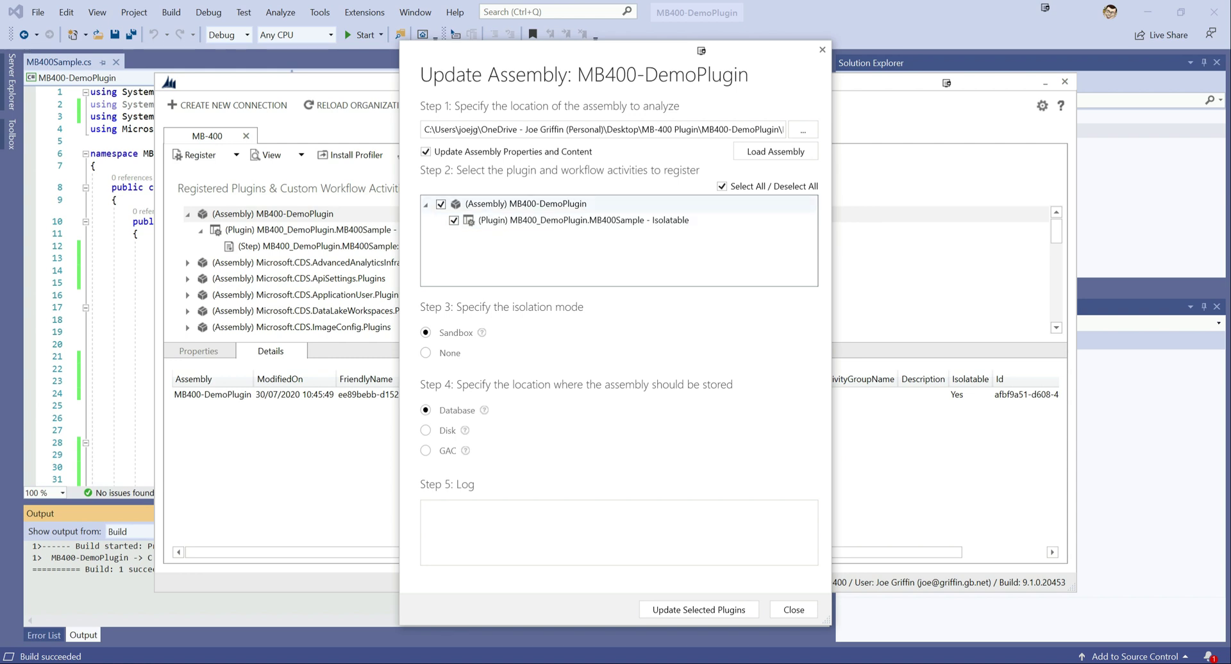
pyautogui.click(697, 610)
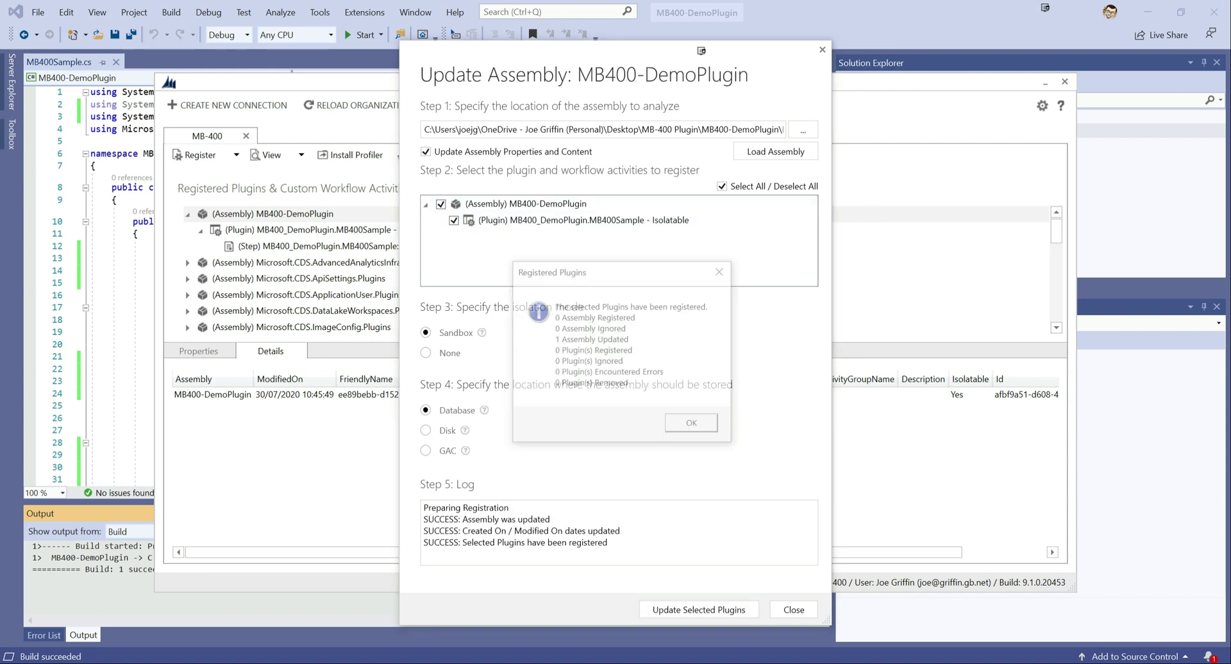
pyautogui.click(690, 423)
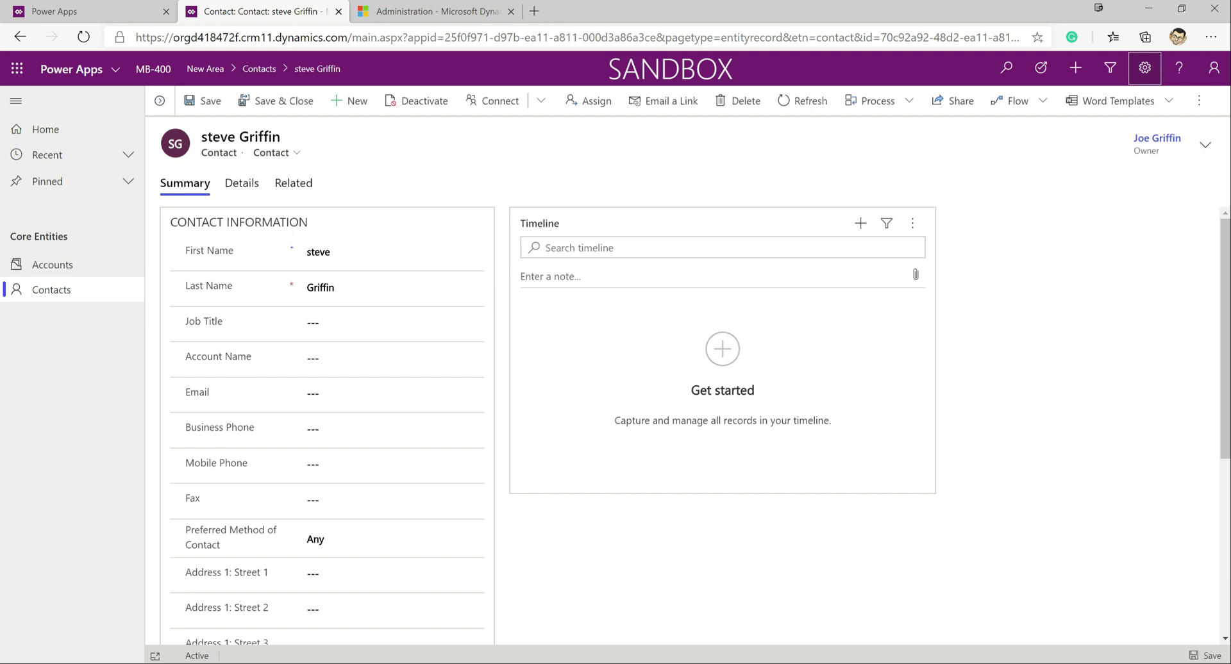
# Step: Replace the contact's first name with 'joe' and move to the Administration settings page
pyautogui.doubleClick(318, 252)
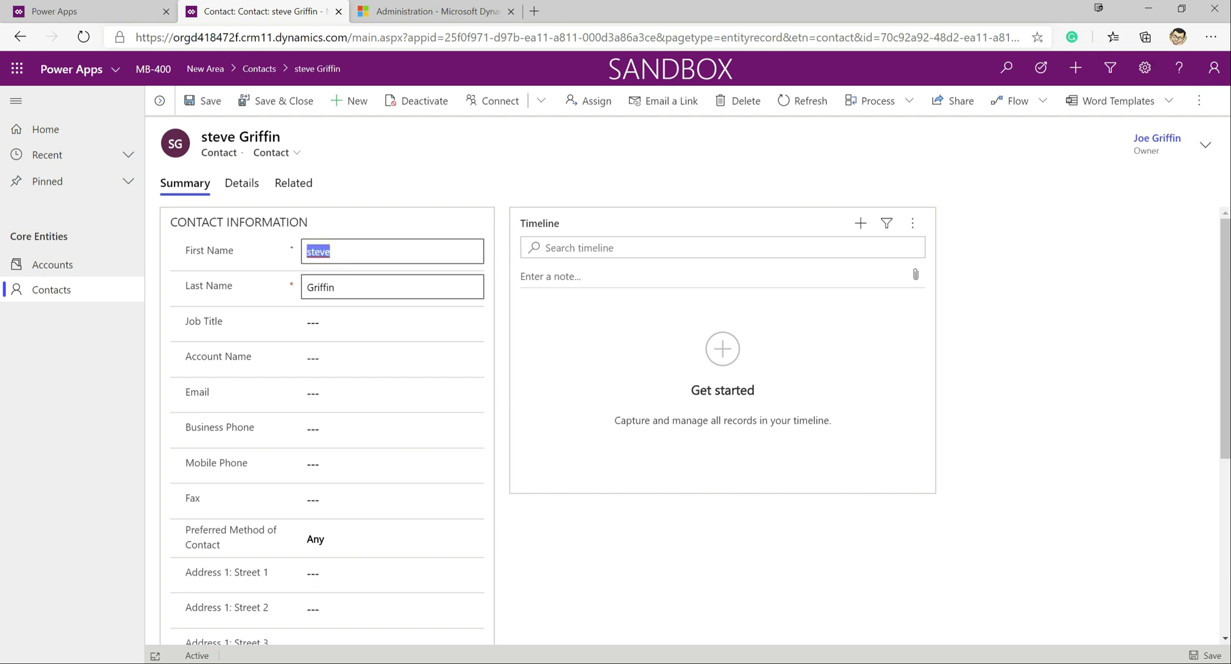
pyautogui.write('joe')
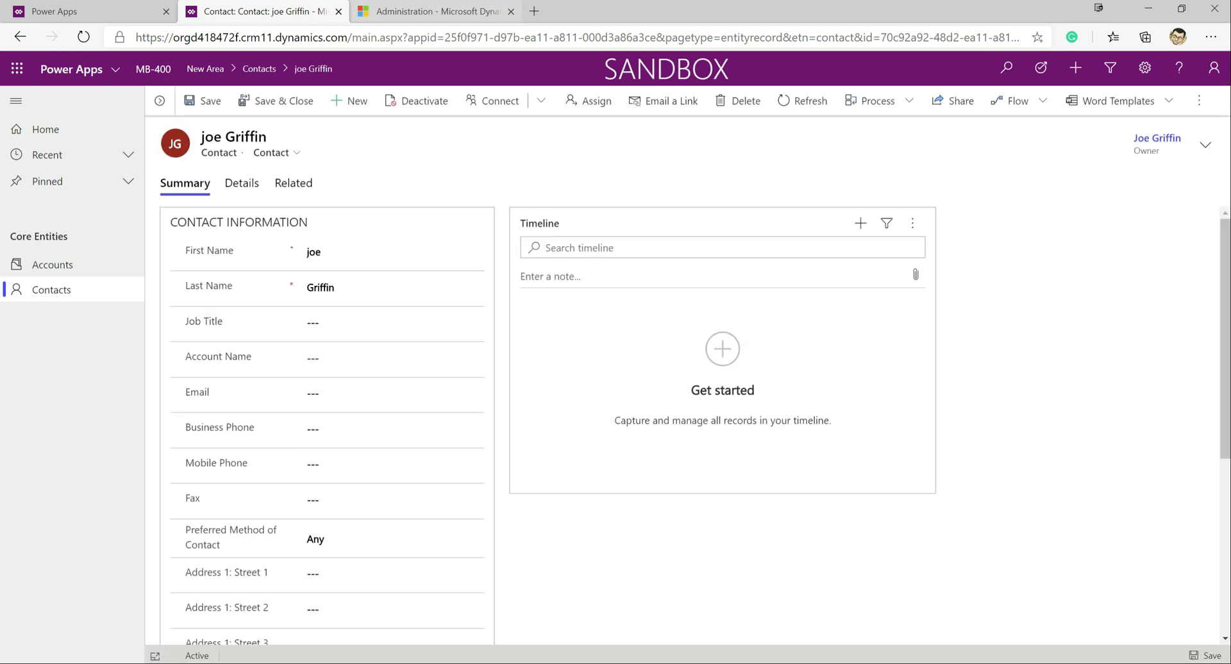
pyautogui.click(432, 11)
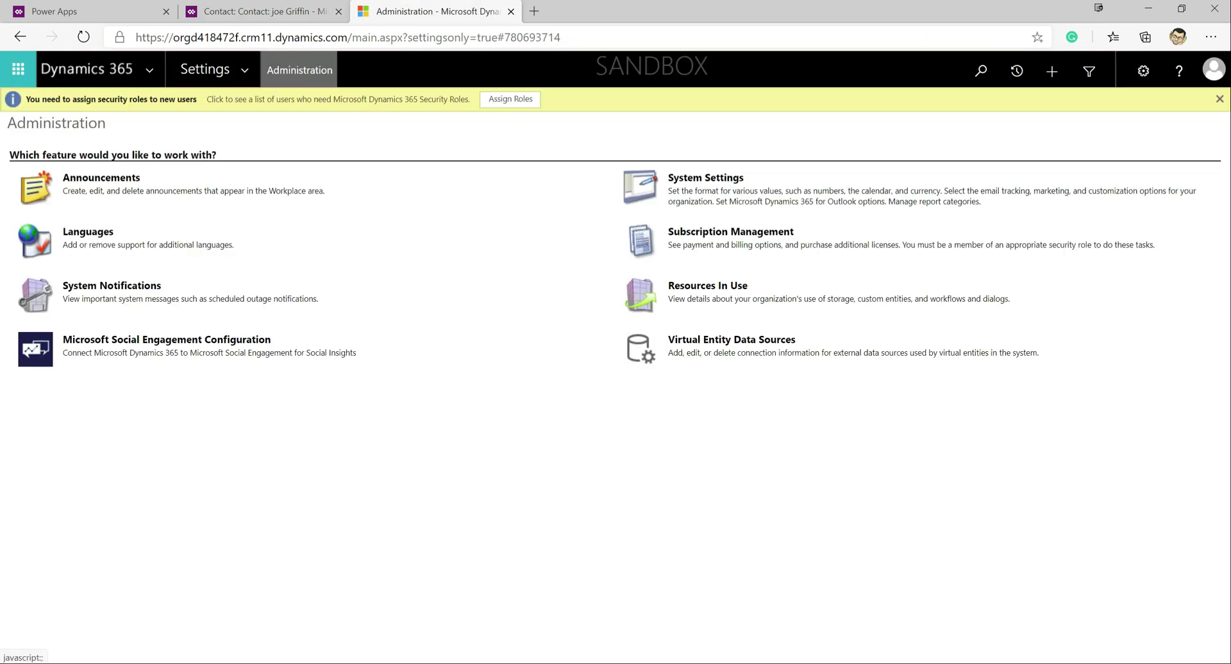
# Step: Open the Plug-In Trace Log and scroll to the message block showing 'First Name: joe'
pyautogui.click(205, 69)
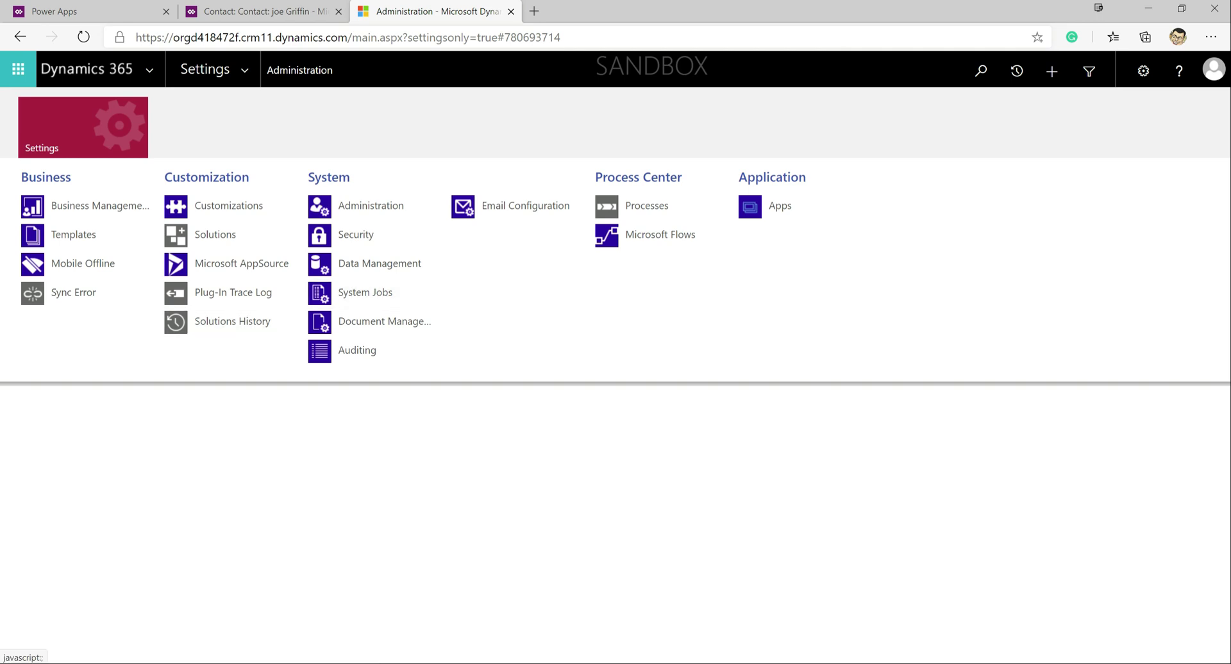
pyautogui.click(242, 292)
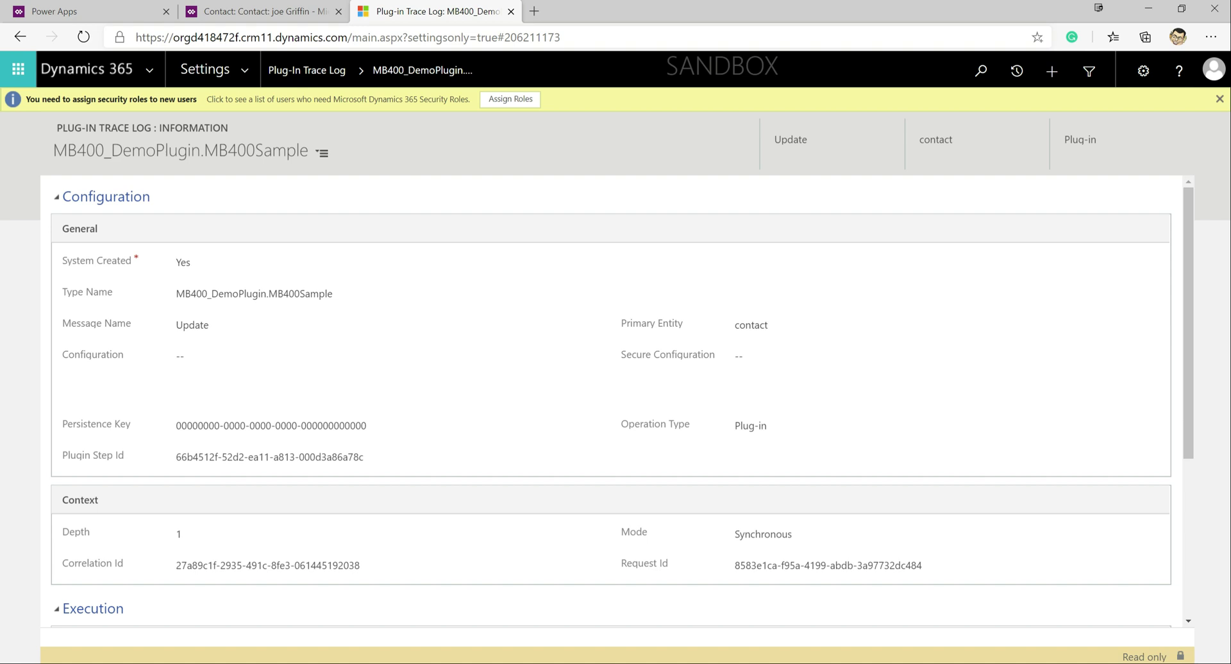
pyautogui.scroll(-3)
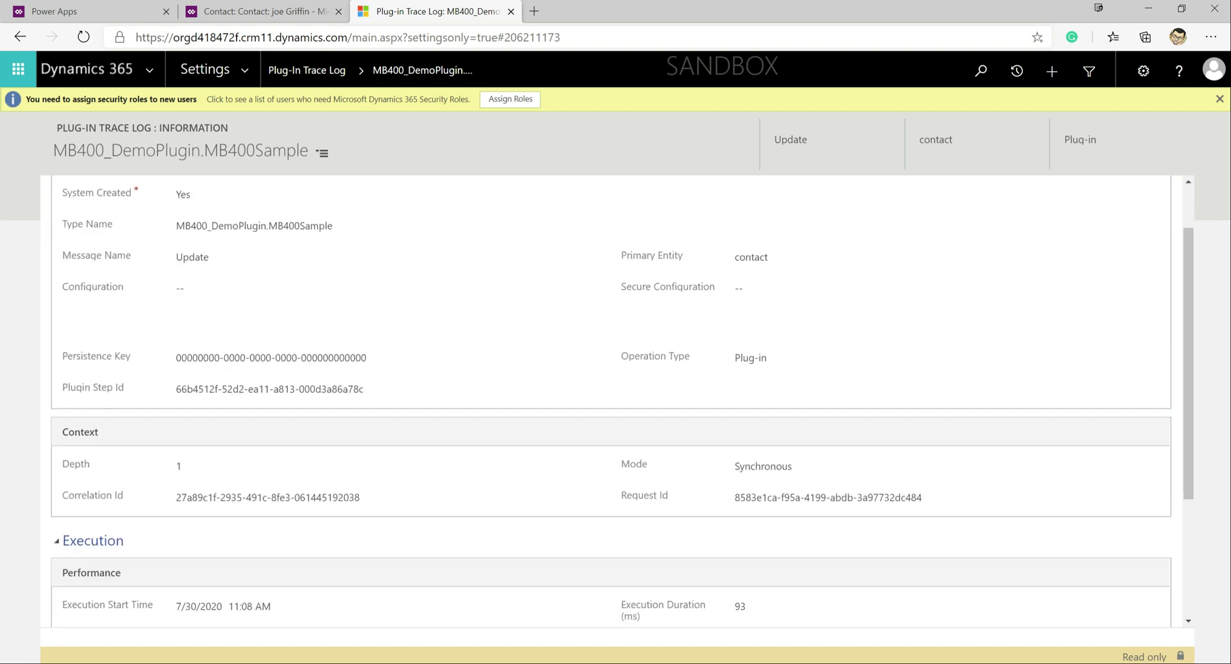
pyautogui.scroll(-3)
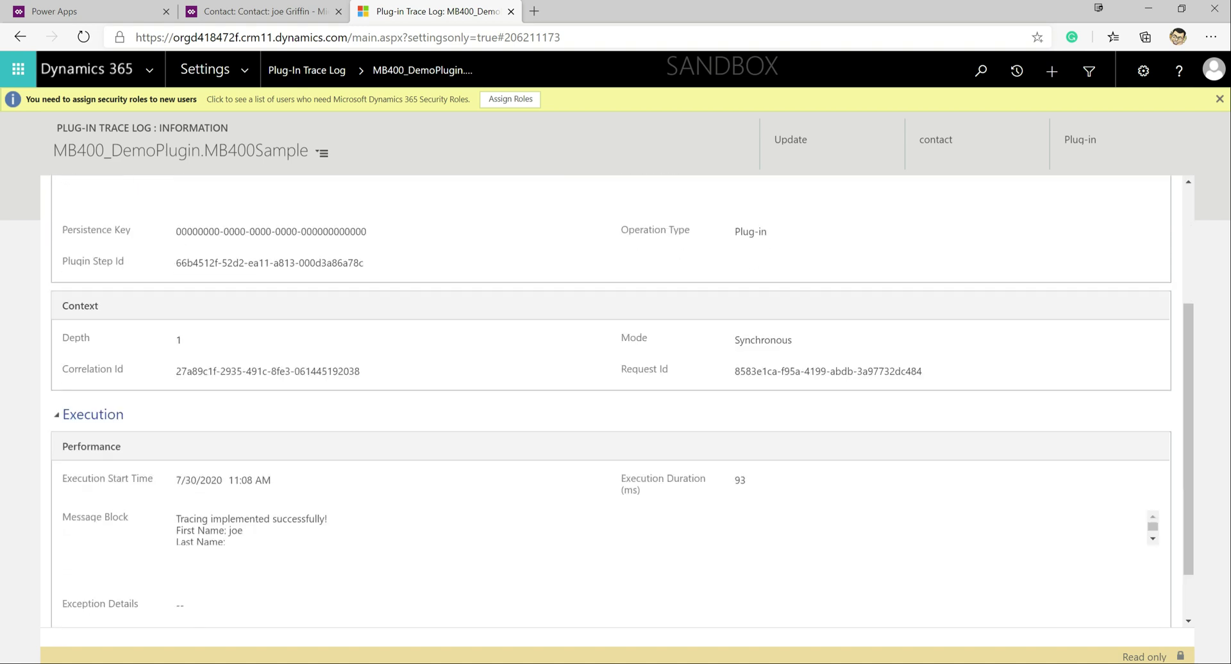
pyautogui.scroll(-3)
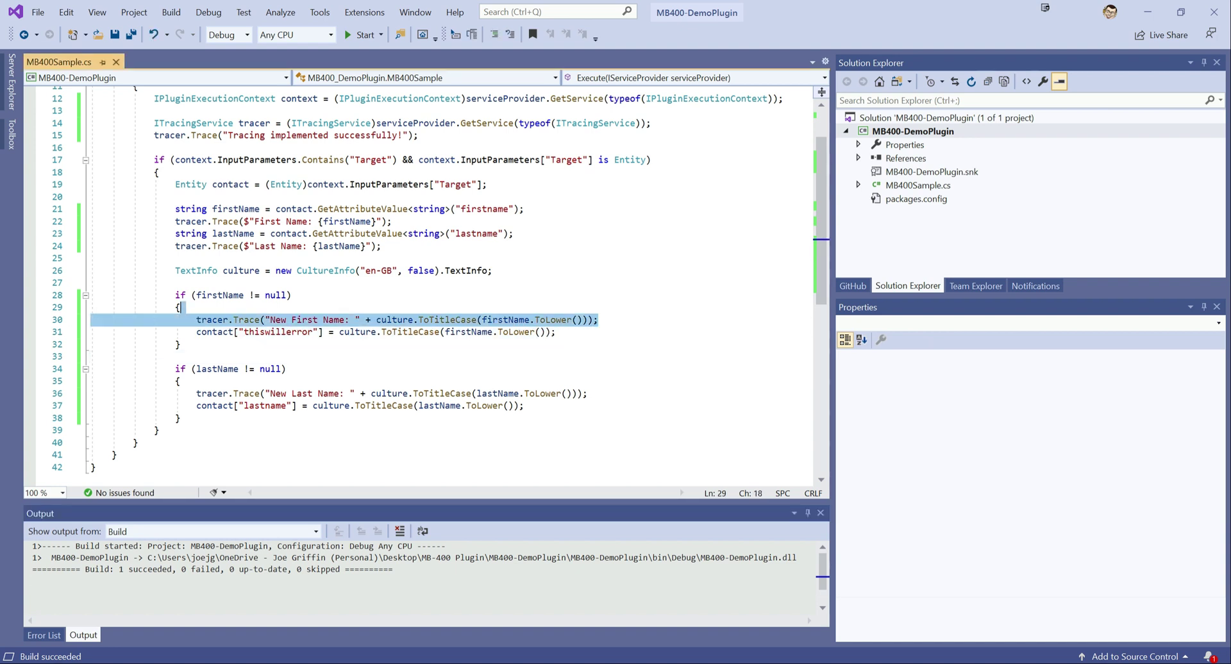
# Step: Highlight the line assigning the title-cased first name to the invalid 'thiswillerror' attribute
pyautogui.click(403, 319)
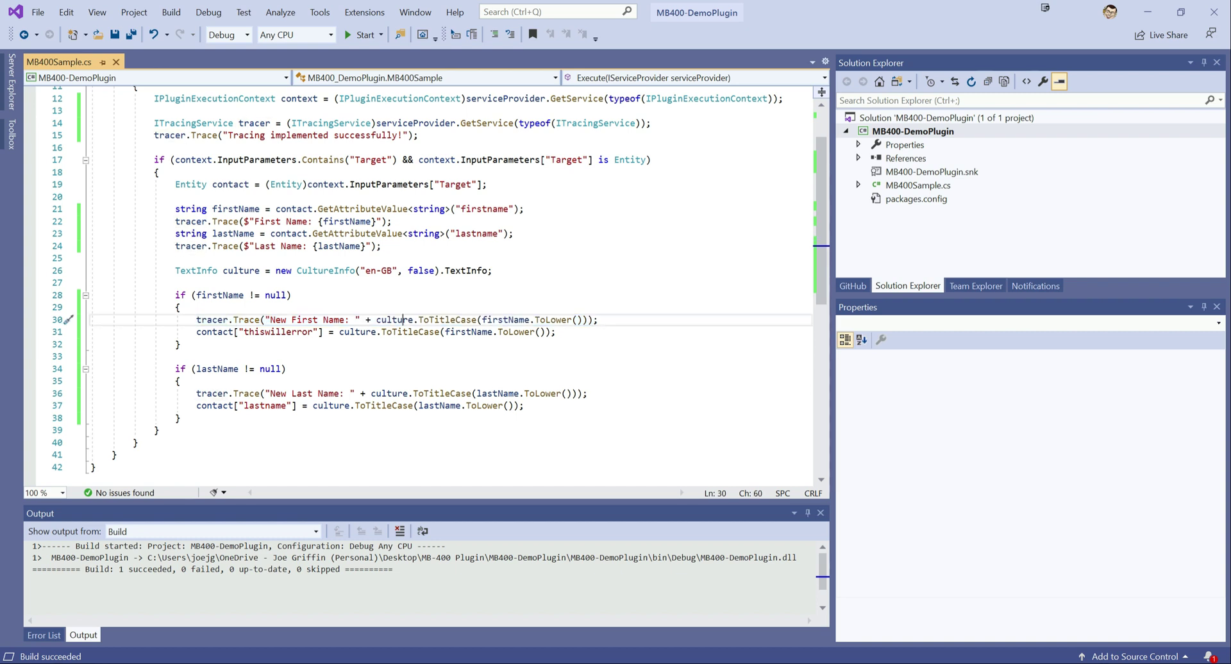
pyautogui.moveTo(377, 320); pyautogui.dragTo(586, 320)
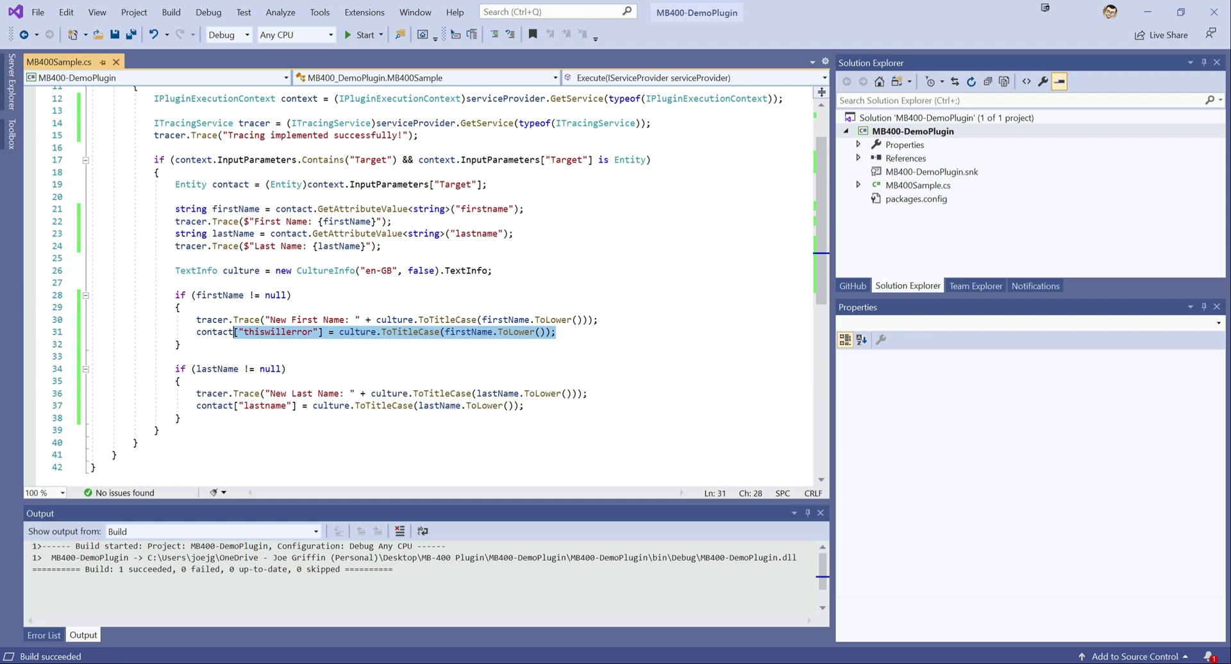
pyautogui.doubleClick(213, 332)
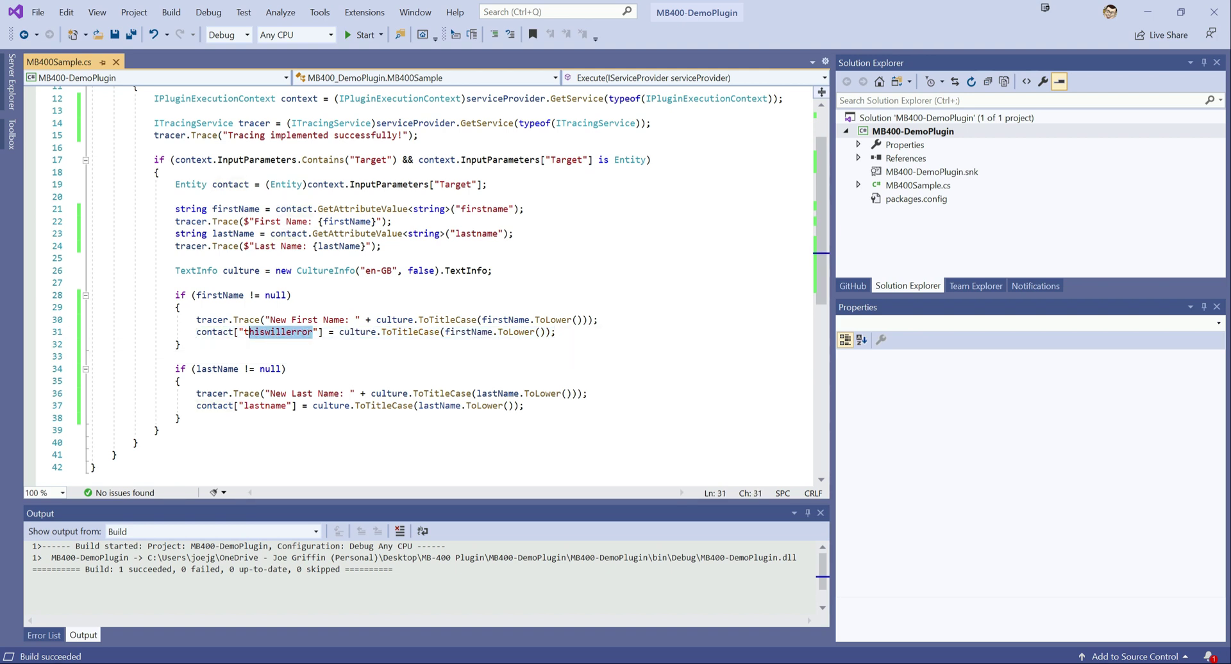
pyautogui.moveTo(279, 331)
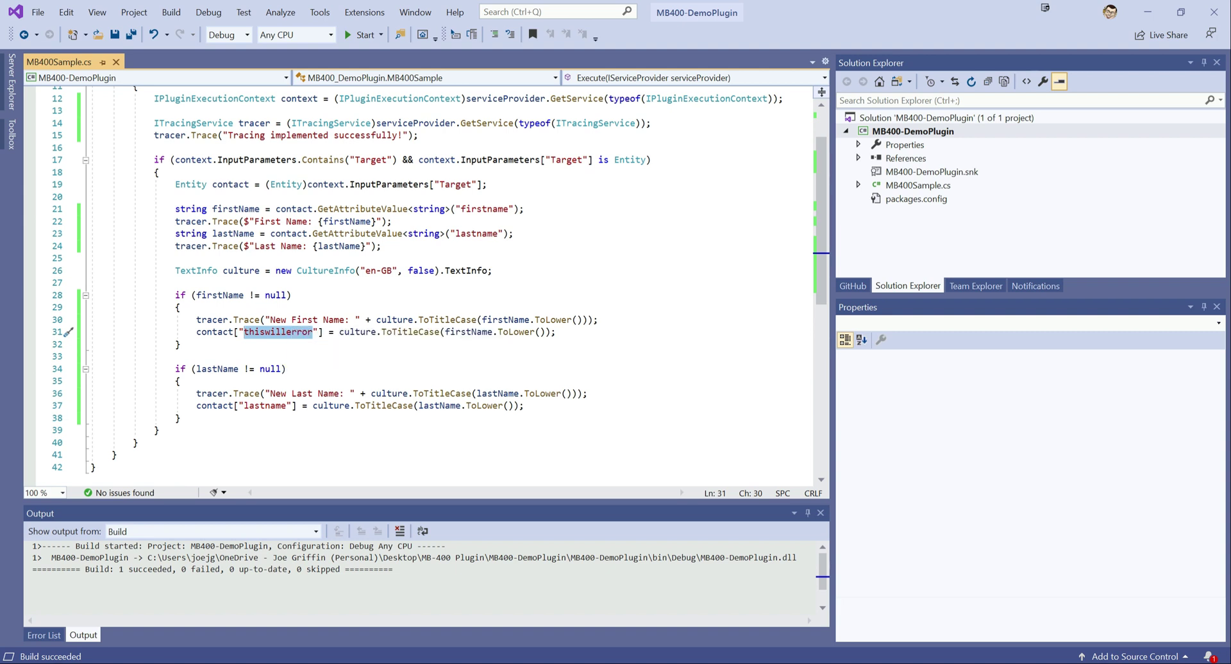
pyautogui.click(286, 369)
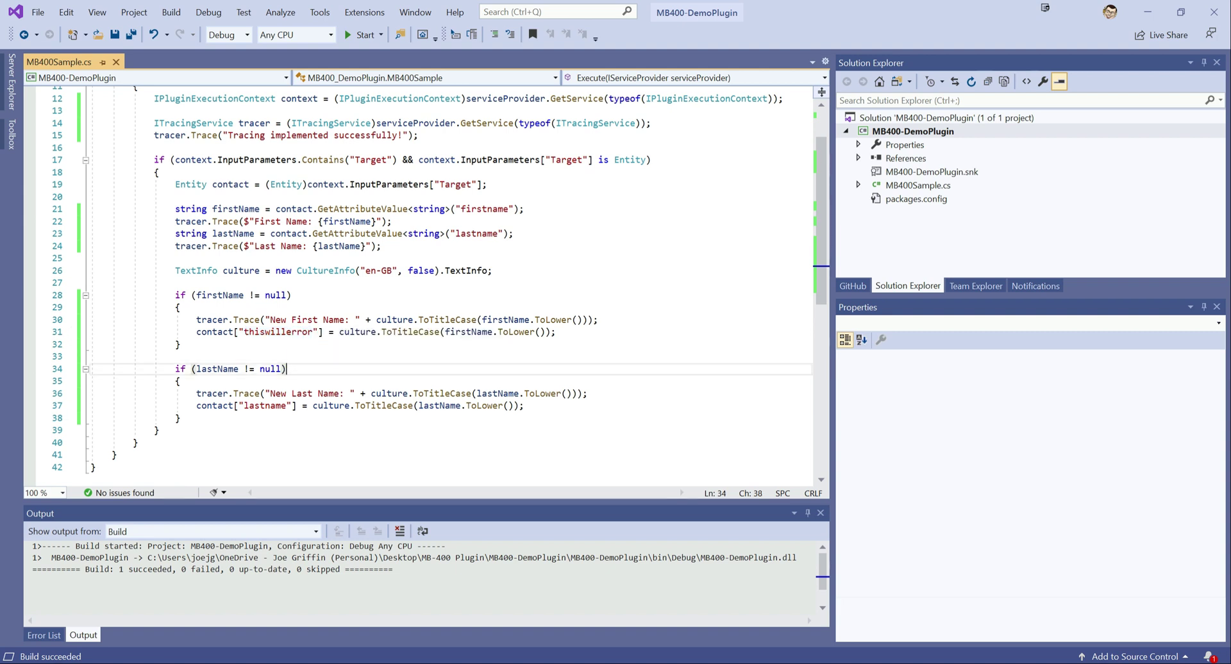